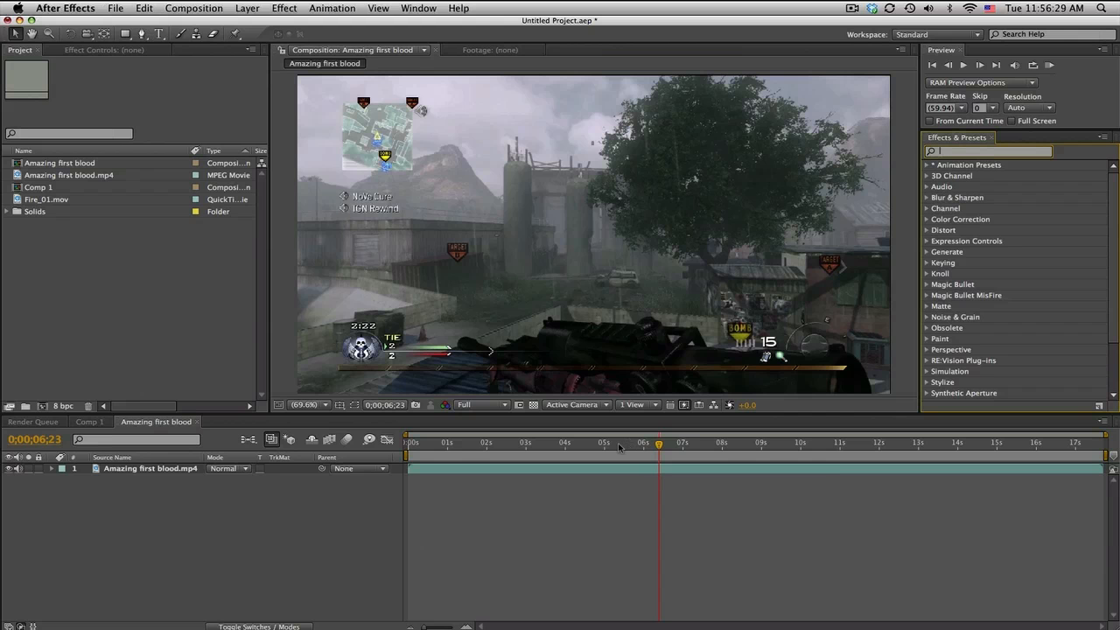
Step: Scrub through several moments of the gameplay clip in the timeline
click(630, 444)
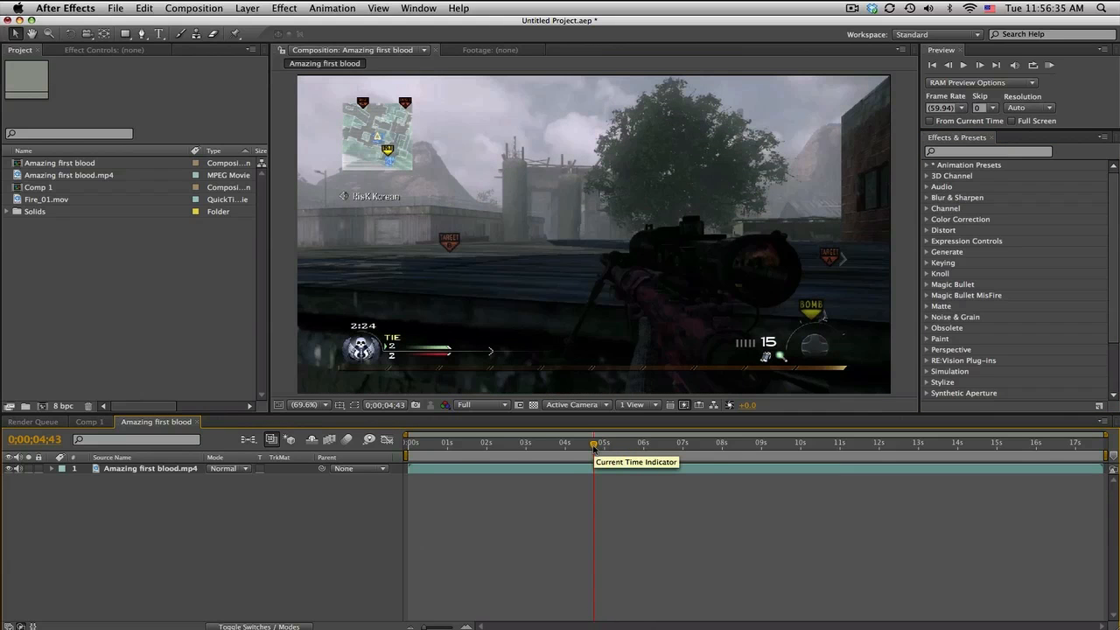
click(621, 441)
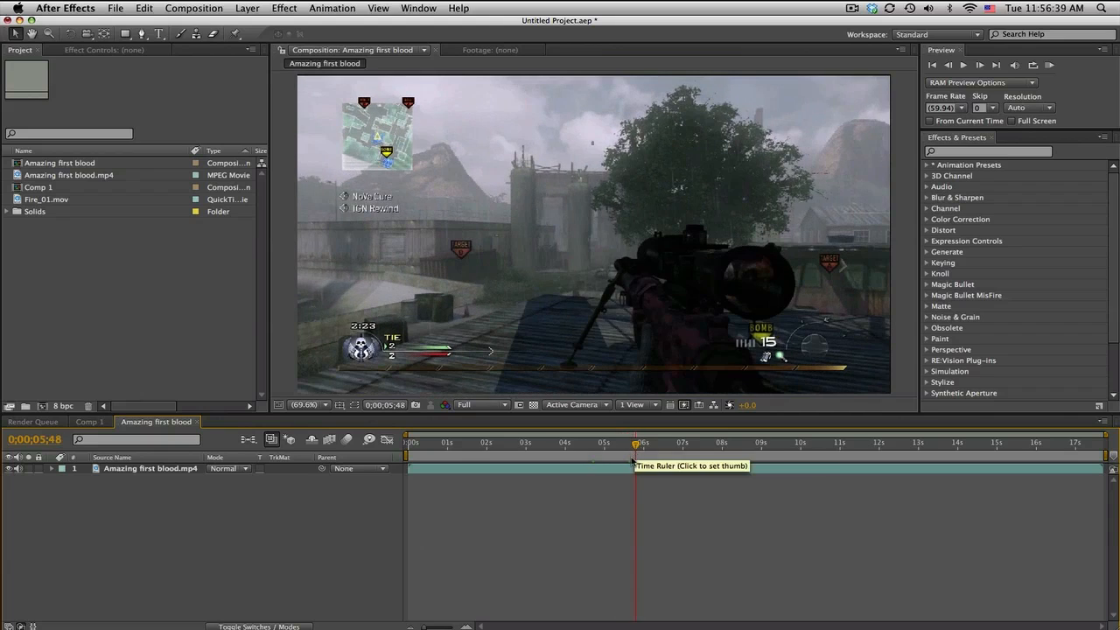
mouse_move(481, 404)
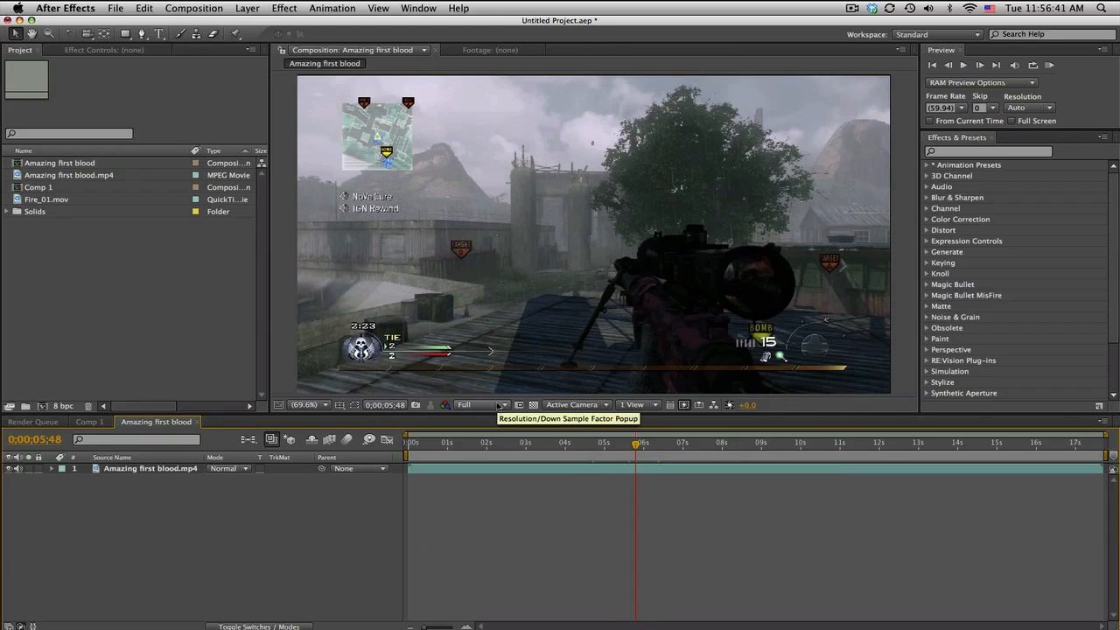
mouse_move(784, 330)
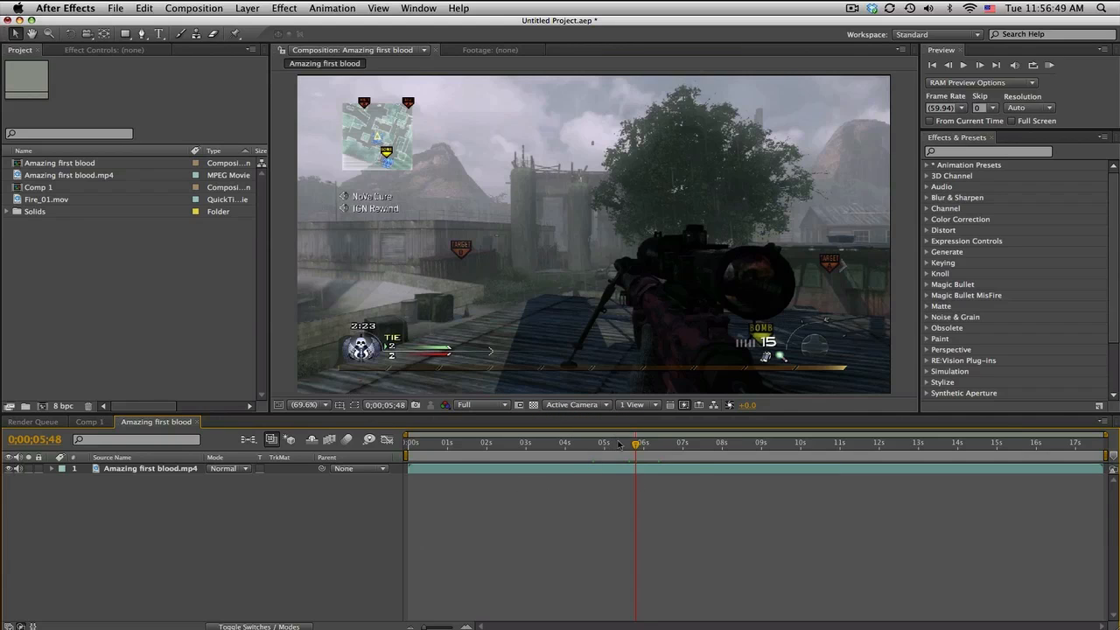
click(648, 441)
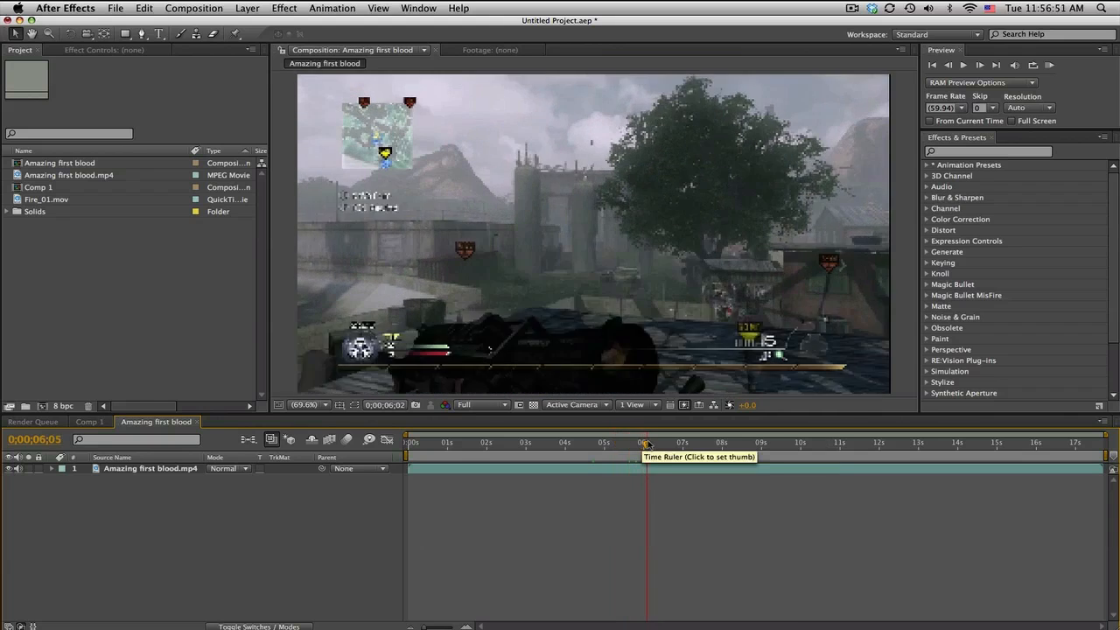
click(628, 441)
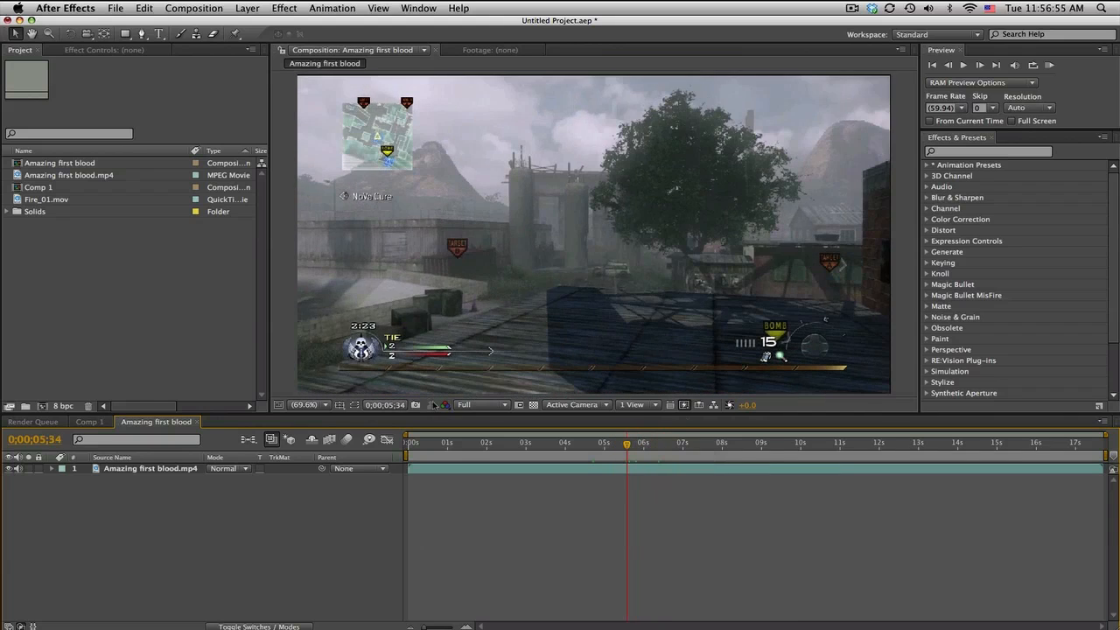
mouse_move(445, 404)
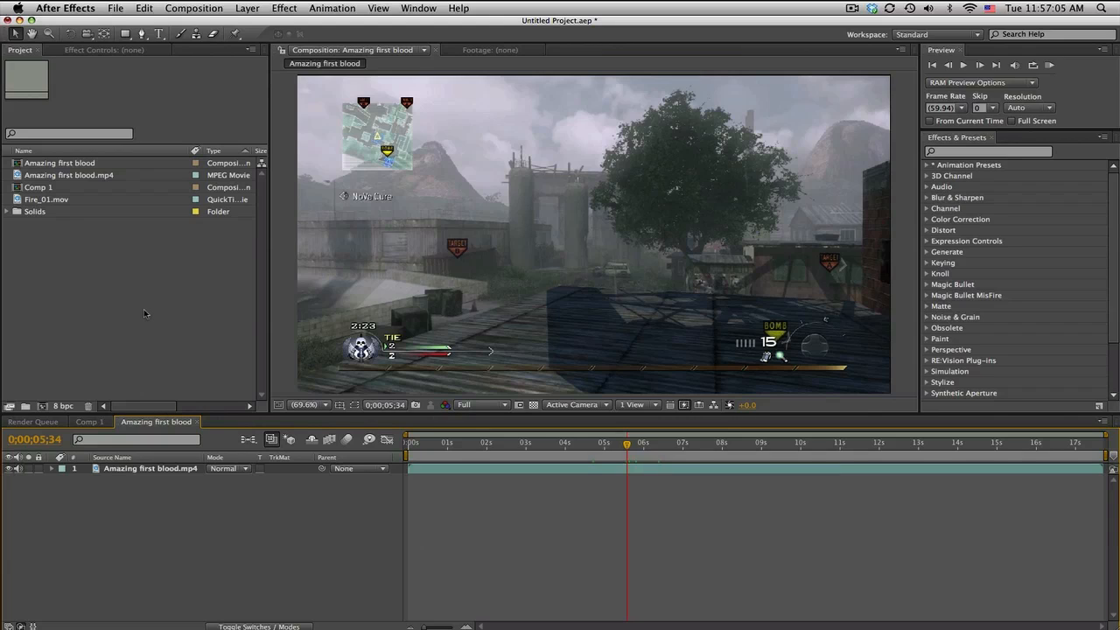
mouse_move(486, 336)
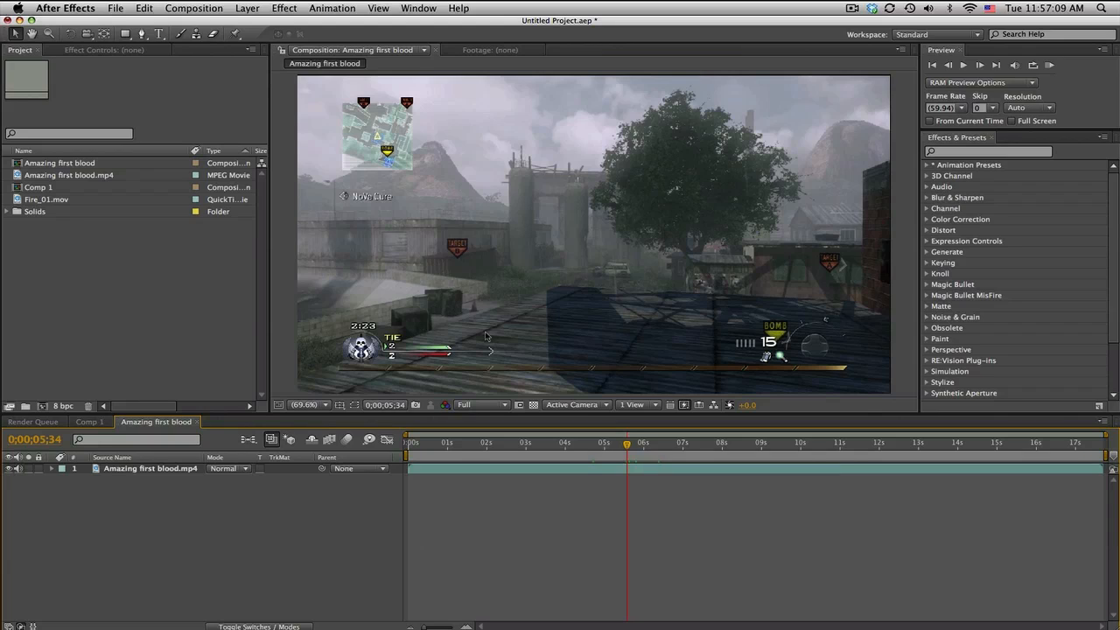
mouse_move(707, 314)
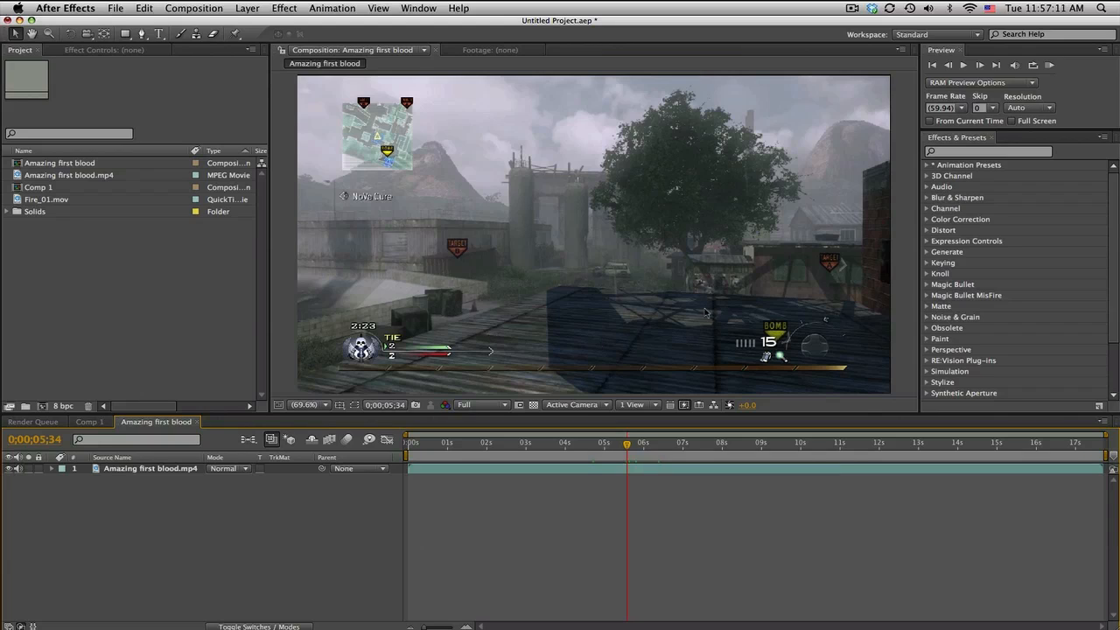
mouse_move(608, 457)
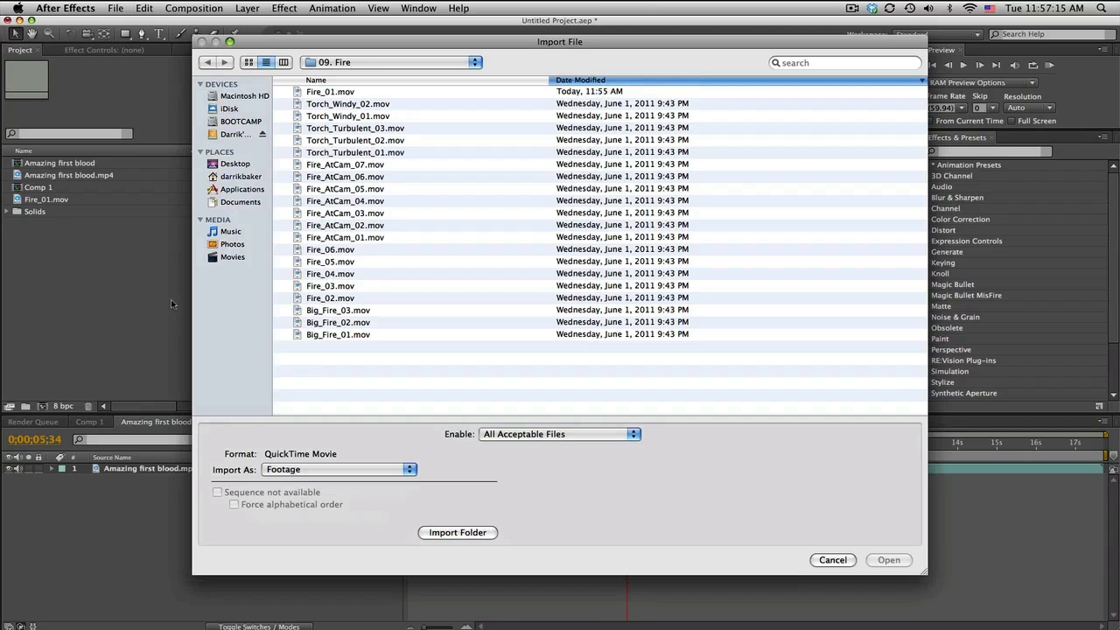
Step: Import the YouTube background layout .aep found by searching 'youtube'
click(840, 63)
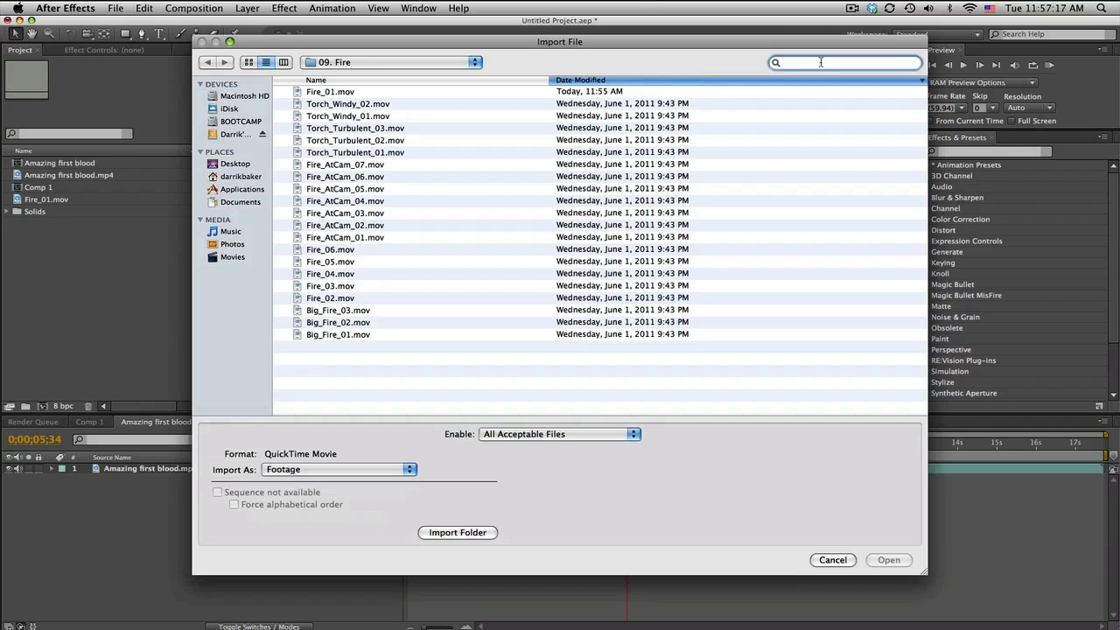
text(youtube)
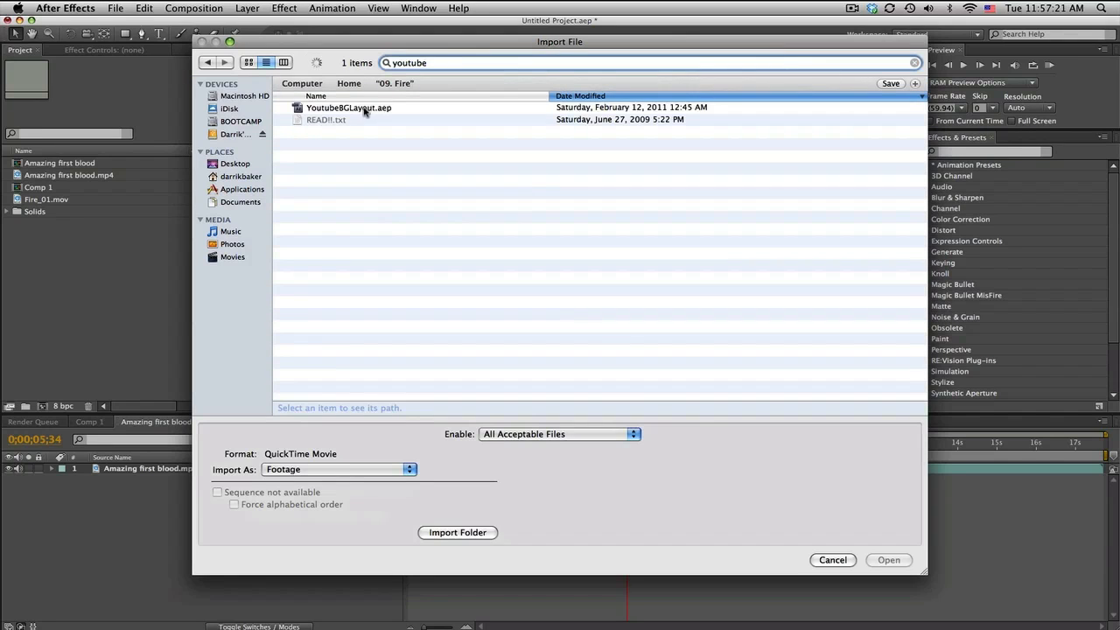
click(833, 560)
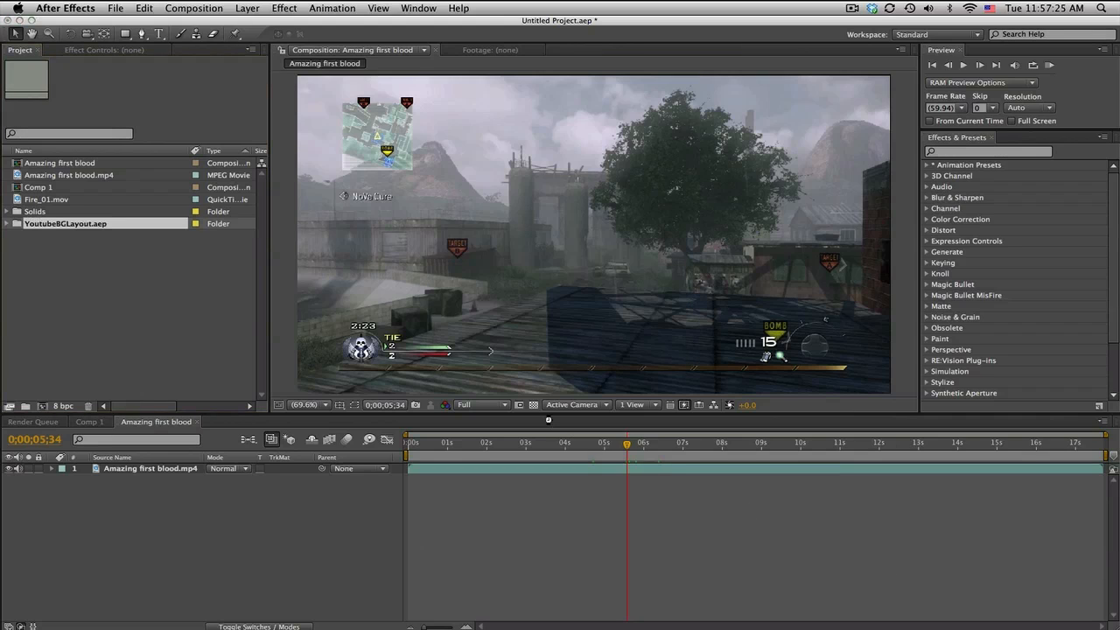
Step: Expand the imported project's folders and open its layout composition
click(65, 224)
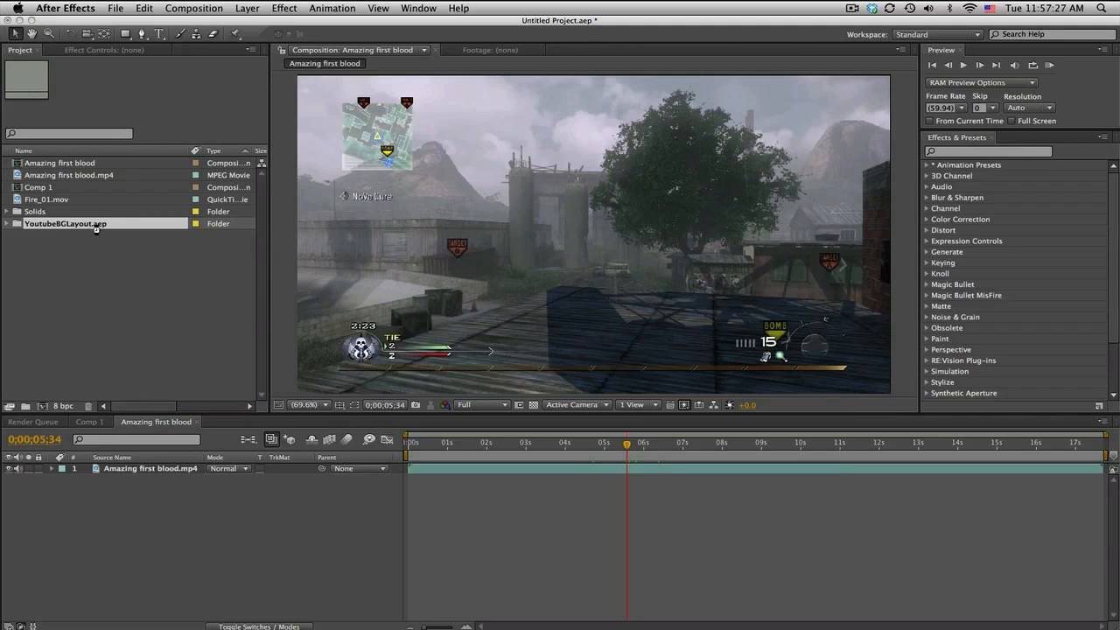
click(65, 224)
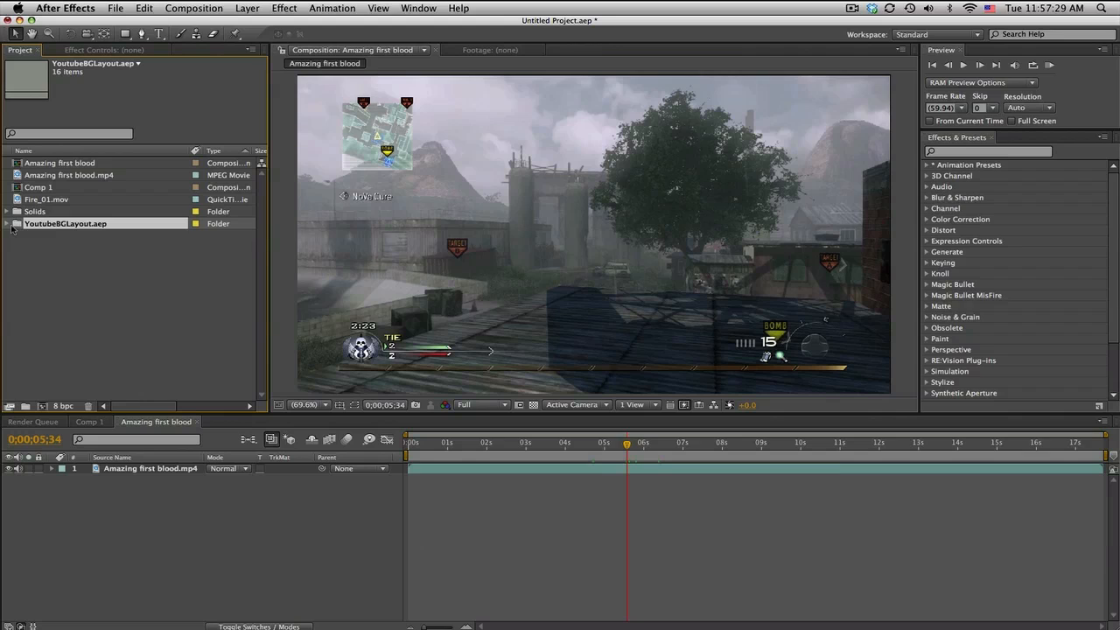
click(7, 224)
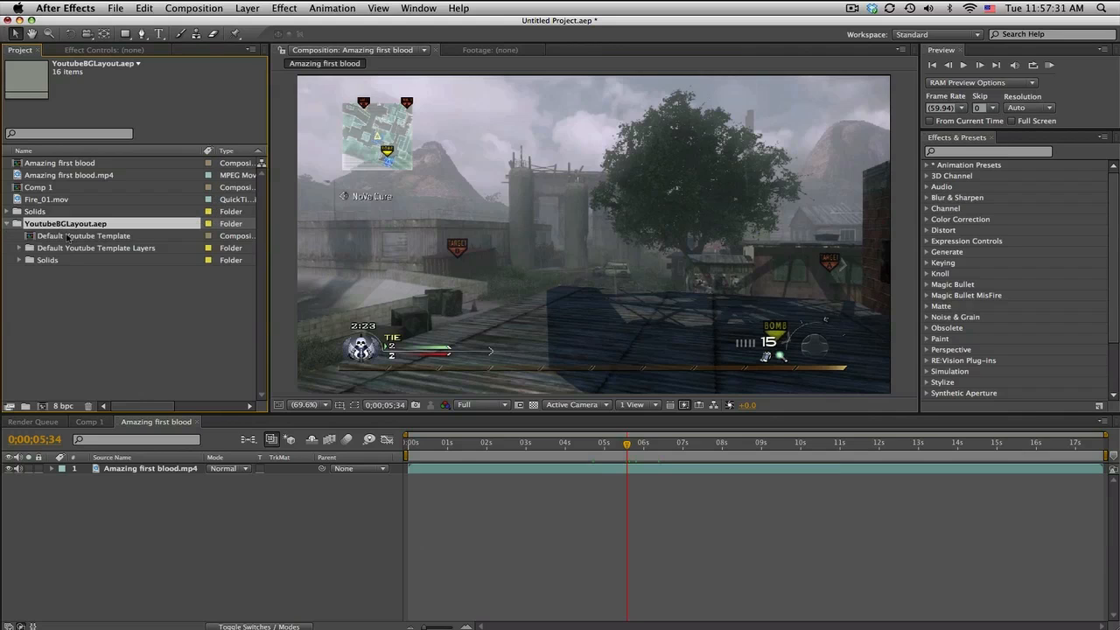
double_click(85, 234)
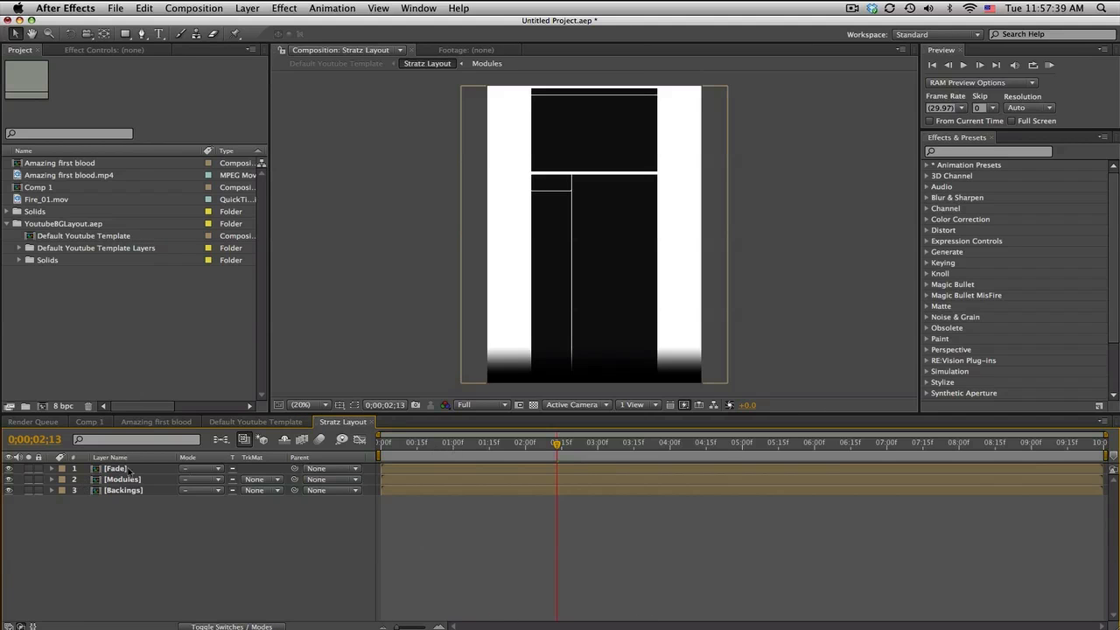
Step: Select the Modules layer and open it as its own composition
click(123, 490)
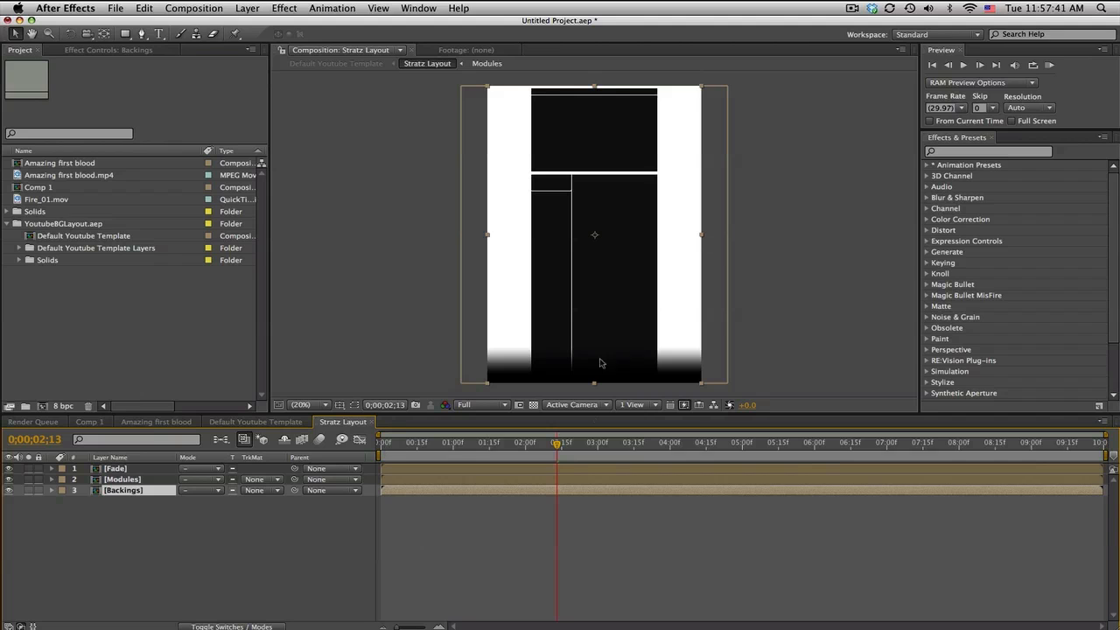
click(123, 479)
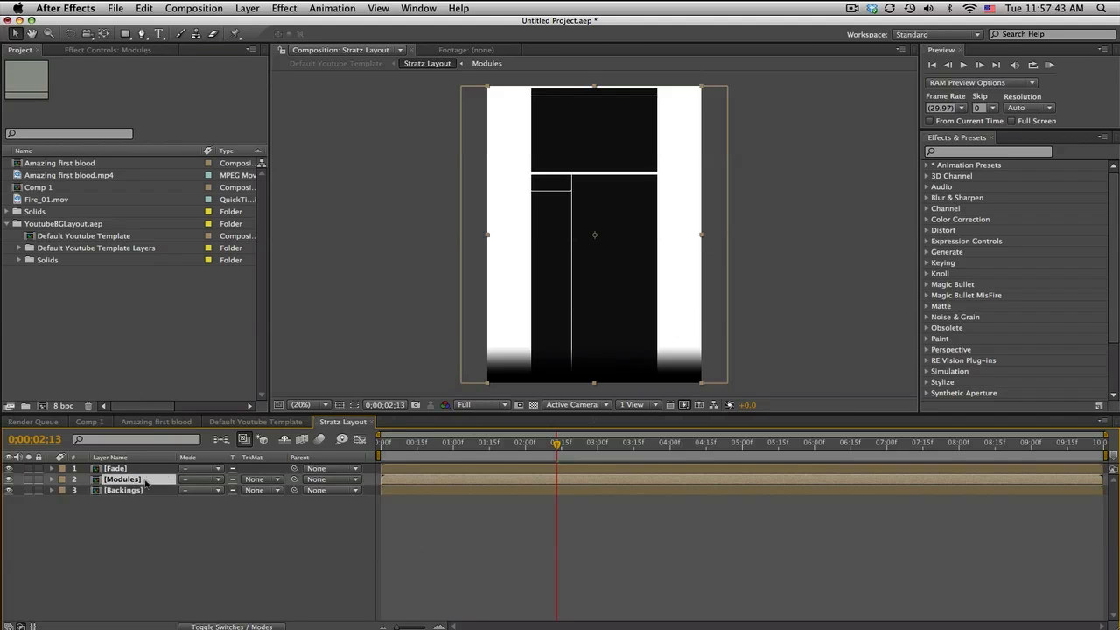
click(301, 404)
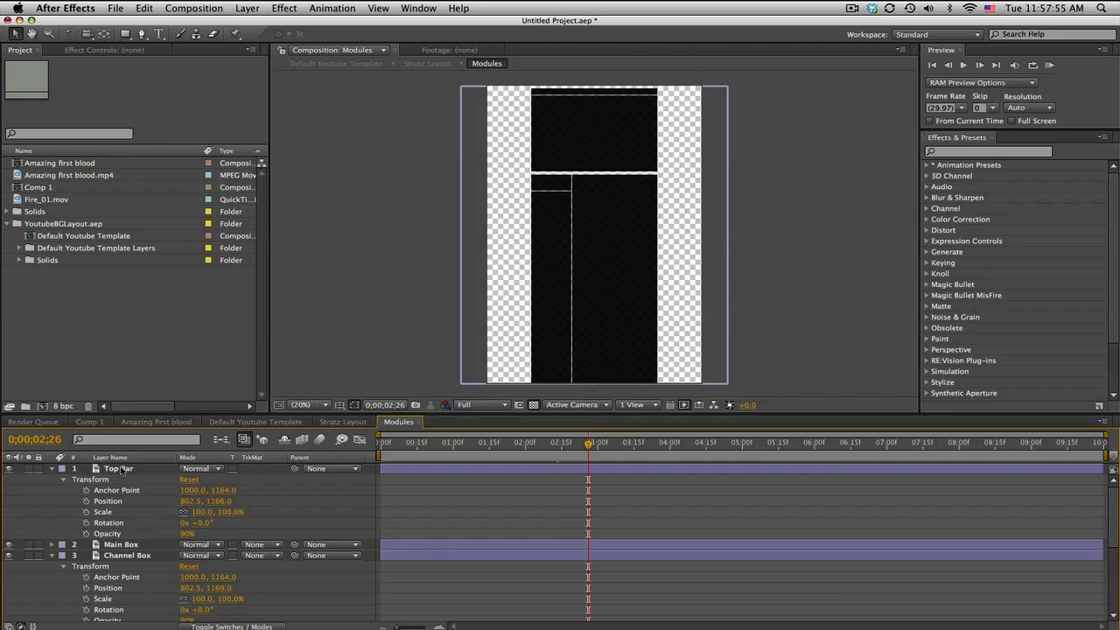
Step: Add a Gradient Overlay style to the Top Bar layer with an extra colour stop near 34%
click(248, 7)
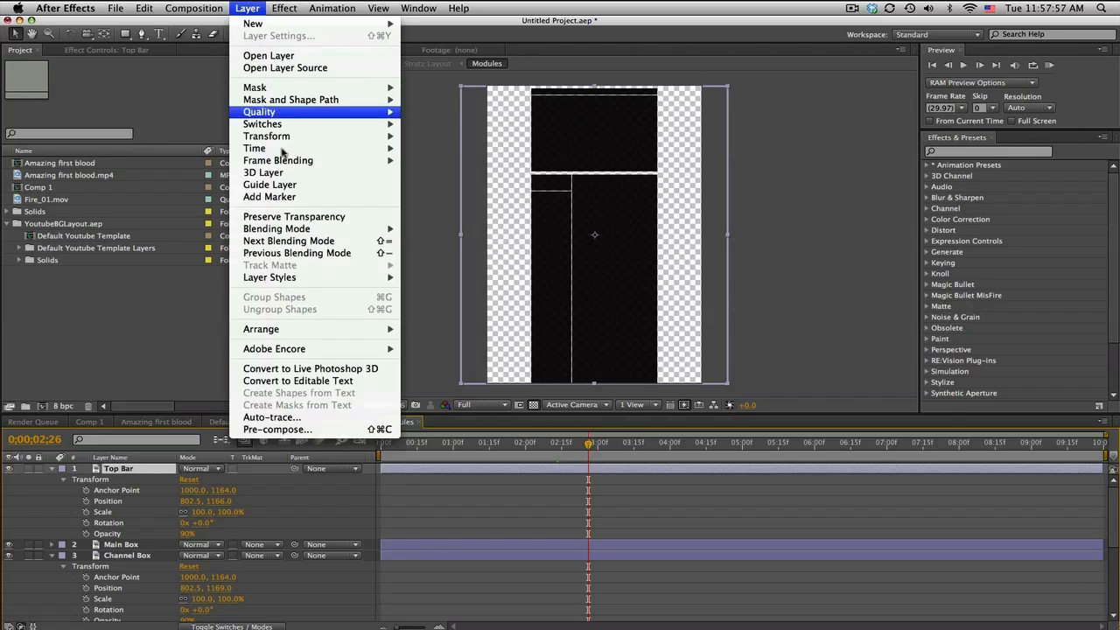
mouse_move(269, 276)
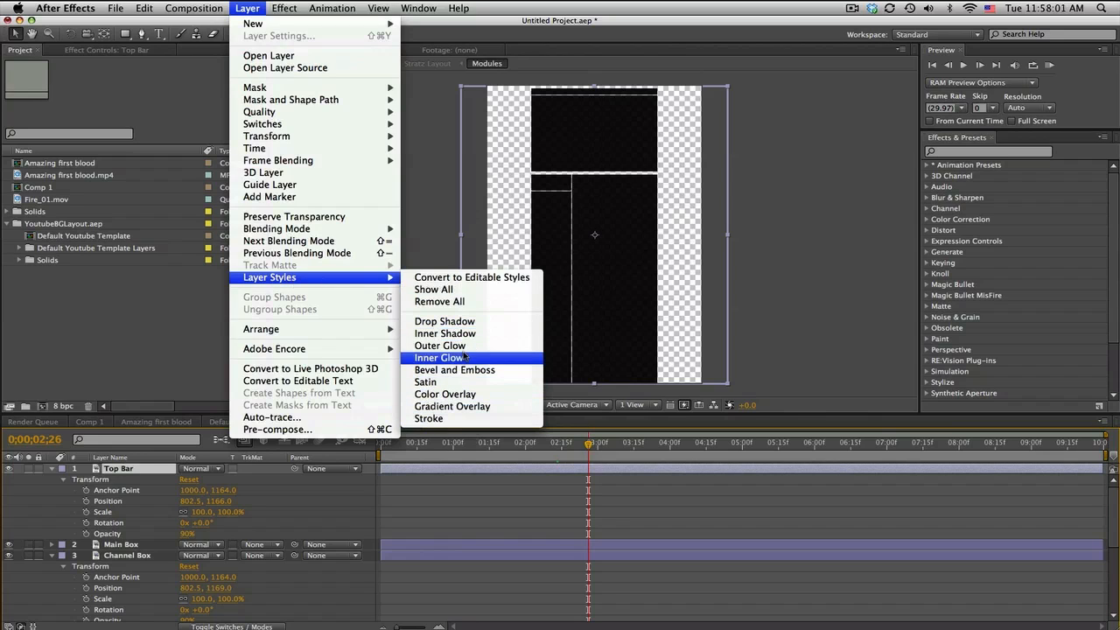
mouse_move(471, 314)
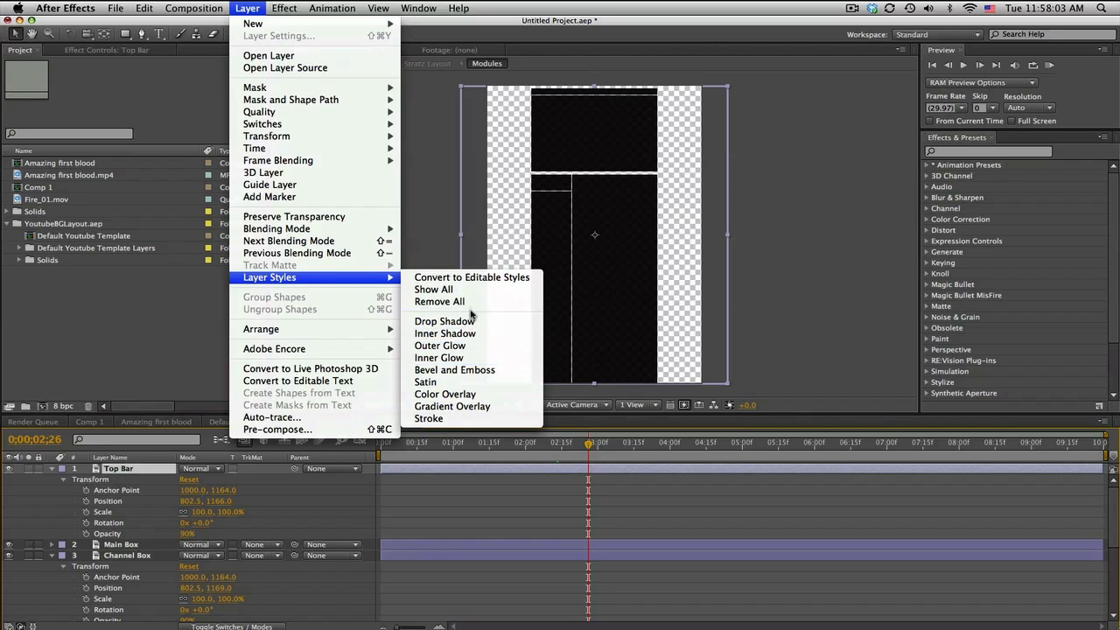
mouse_move(451, 406)
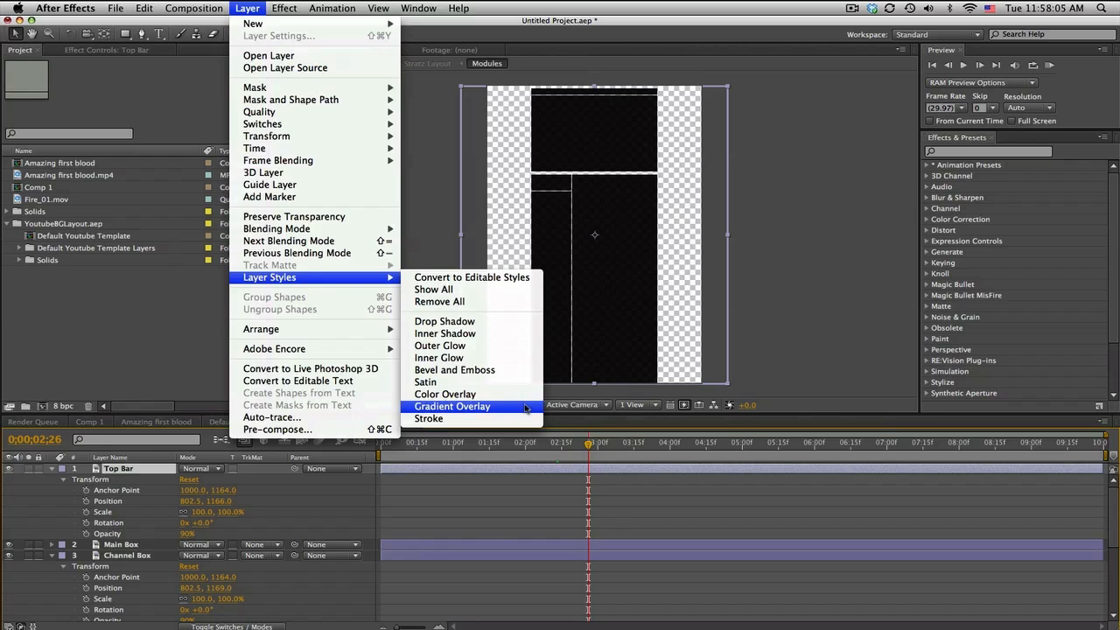
click(452, 406)
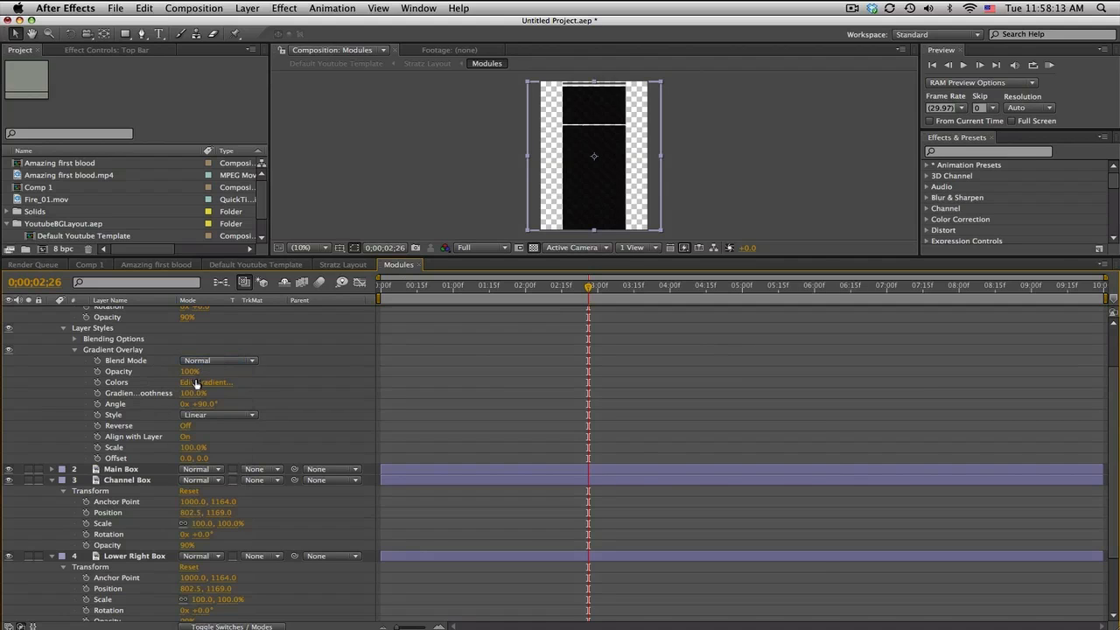
click(206, 381)
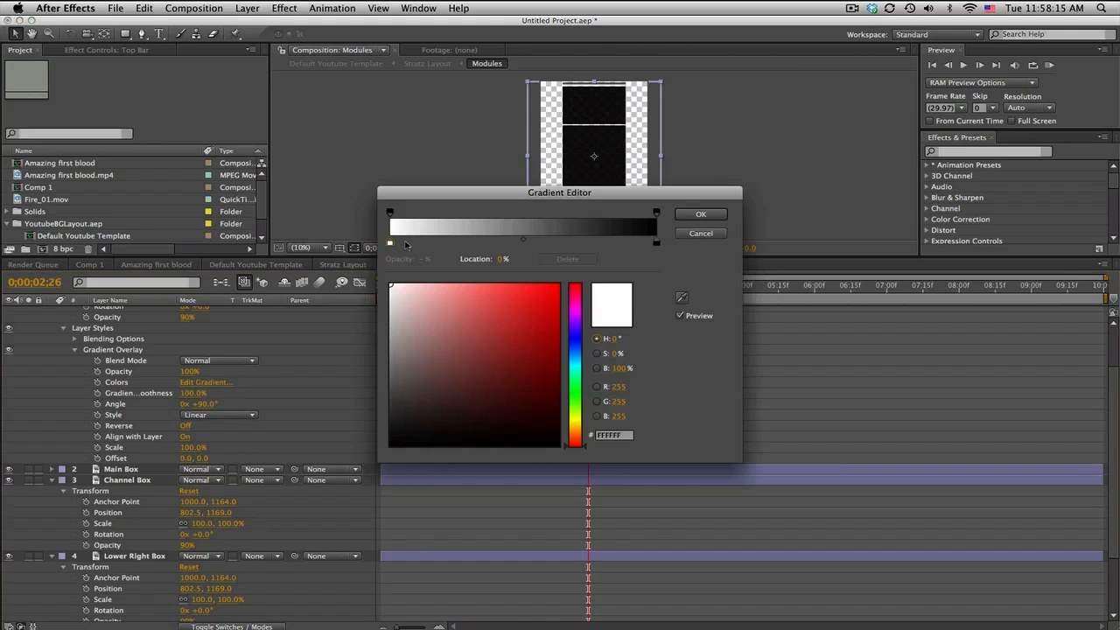
click(564, 241)
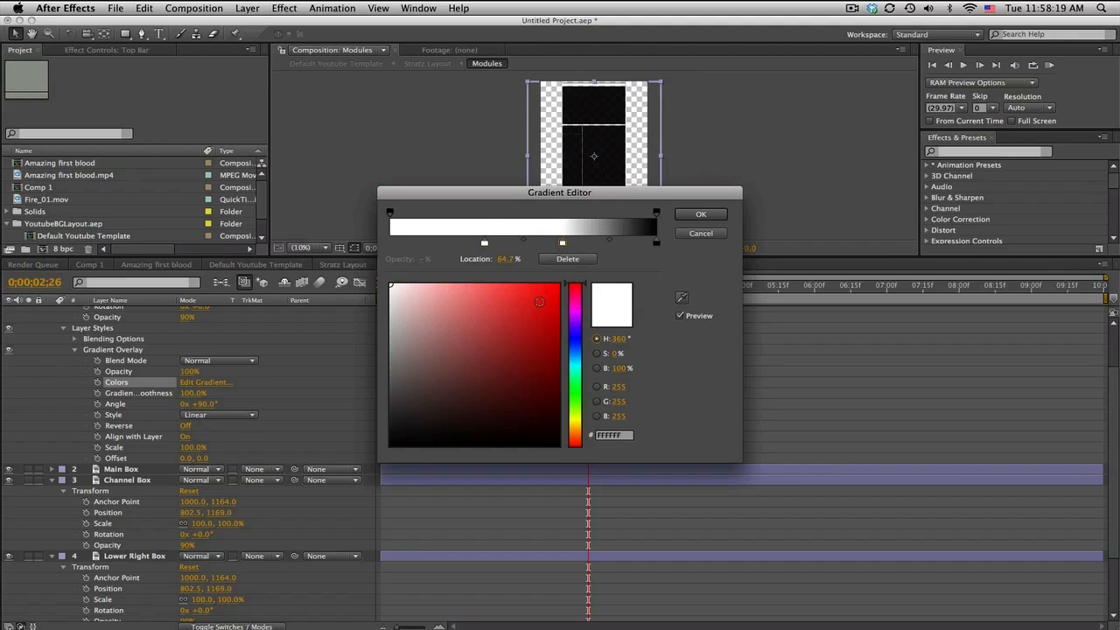
click(700, 213)
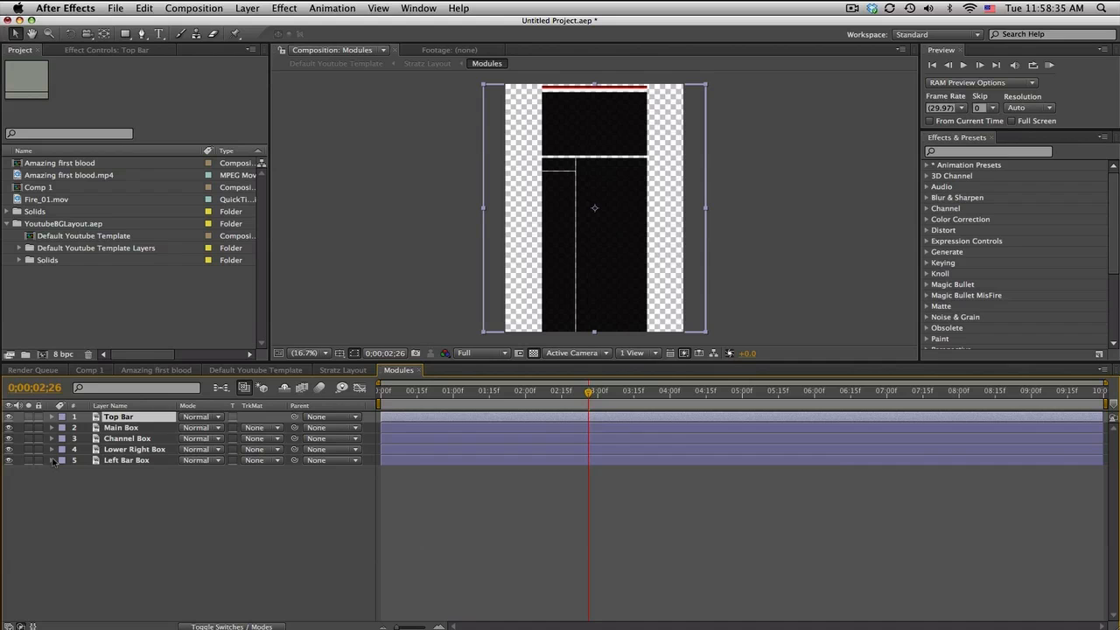
Step: Switch to the Amazing first blood composition and select its gameplay footage layer
click(255, 369)
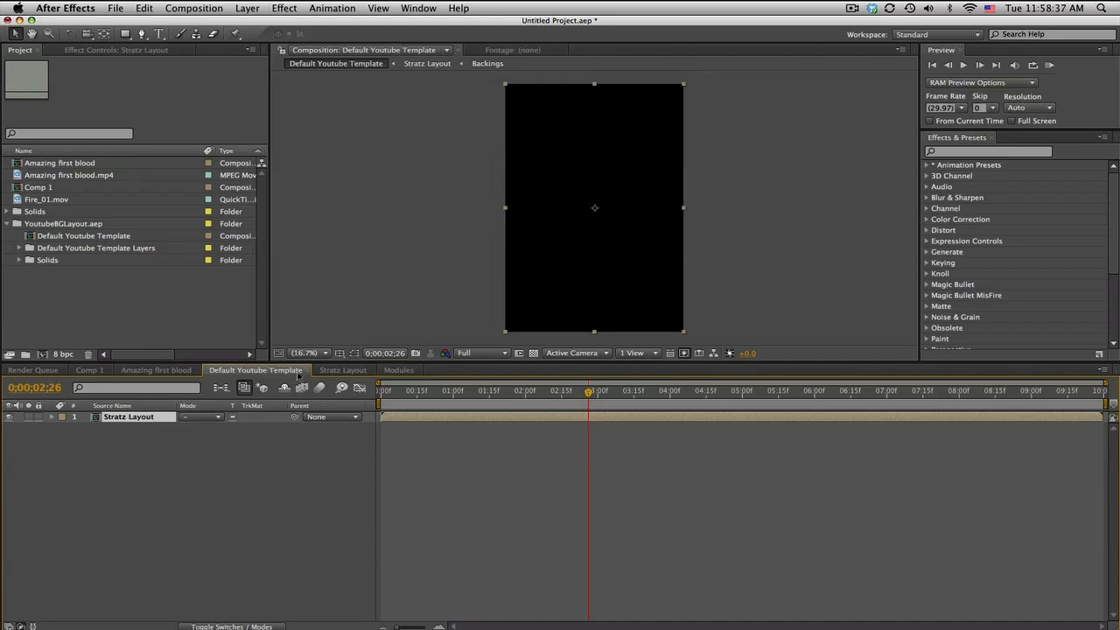
click(156, 369)
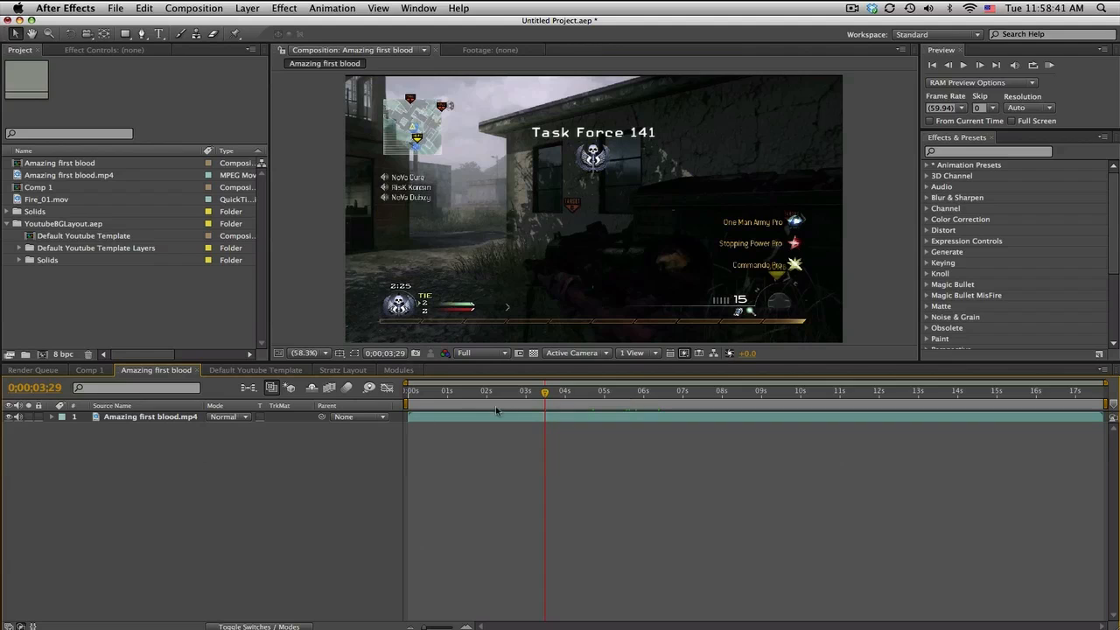
click(150, 416)
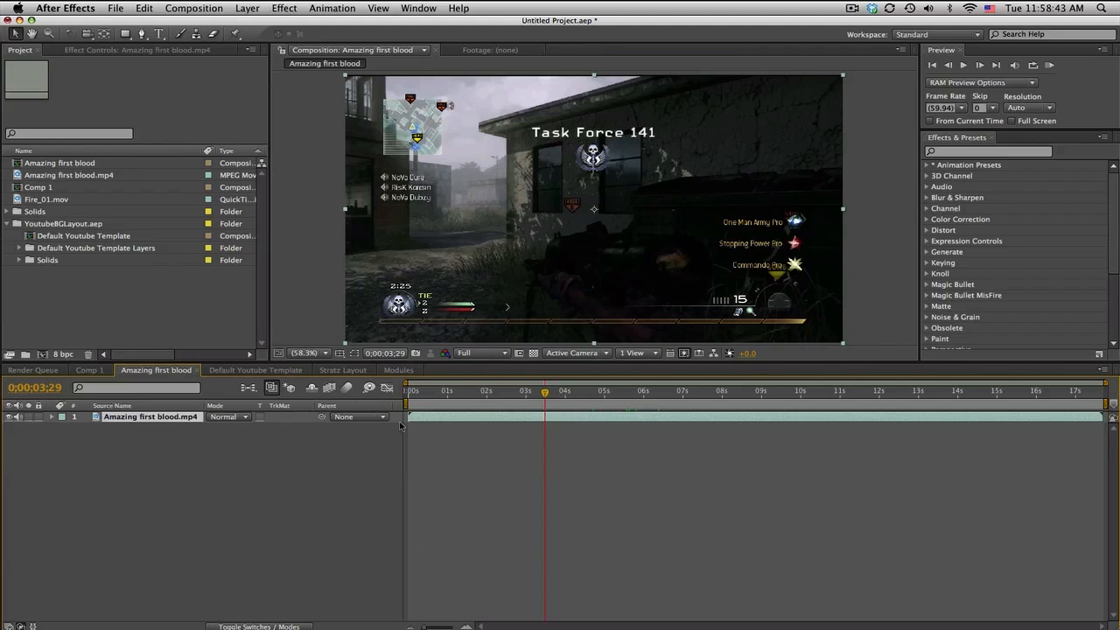
mouse_move(654, 245)
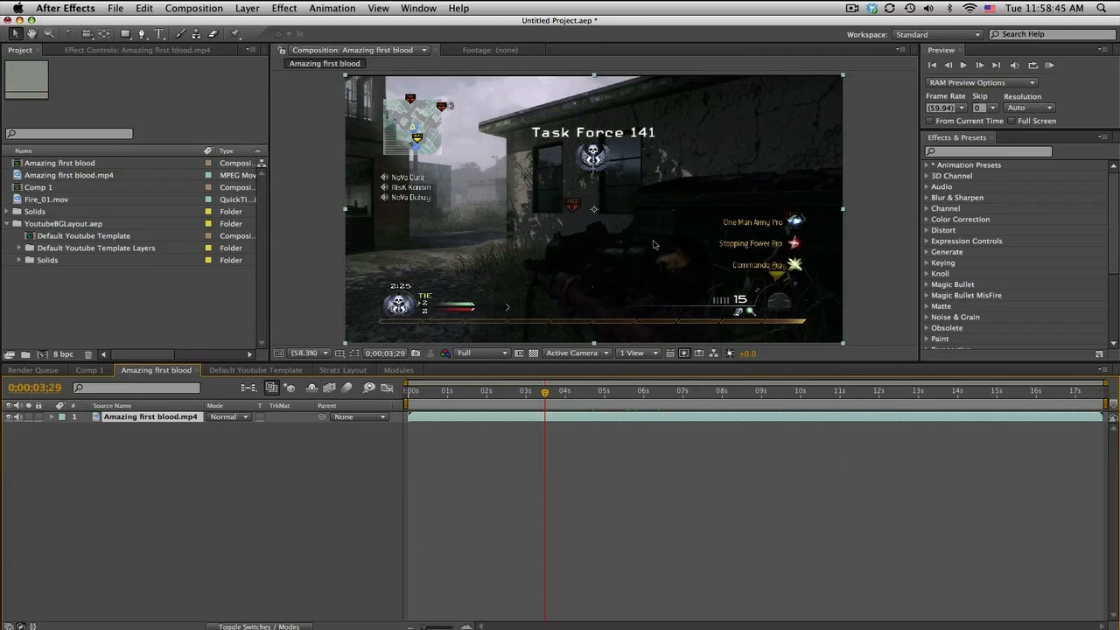
click(418, 7)
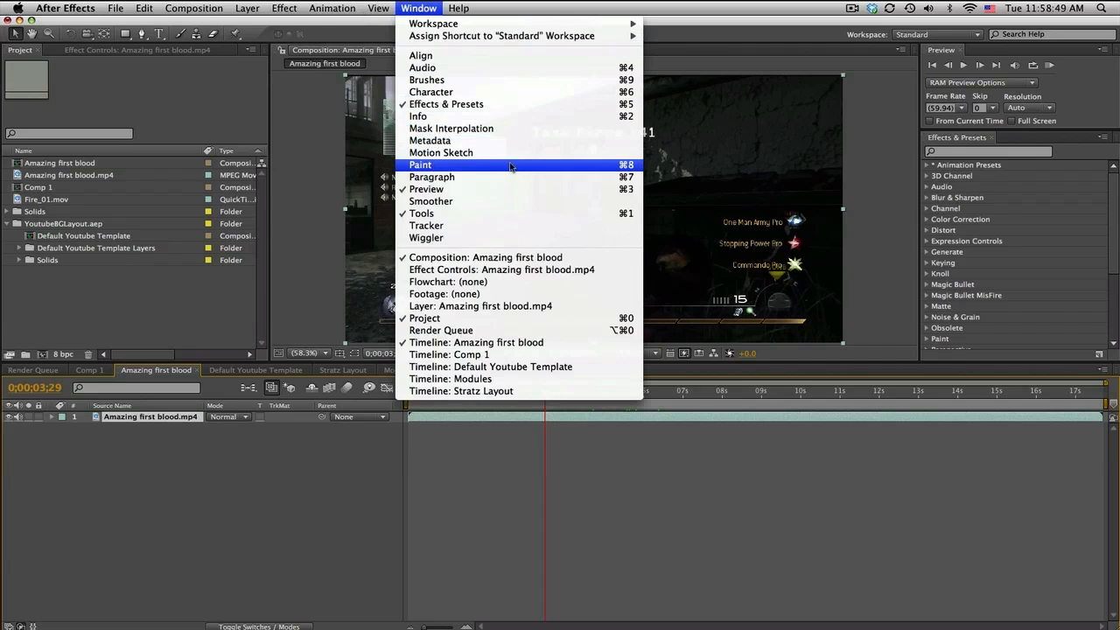
Step: Paint red strokes on the footage layer with Constant duration so they persist
click(420, 164)
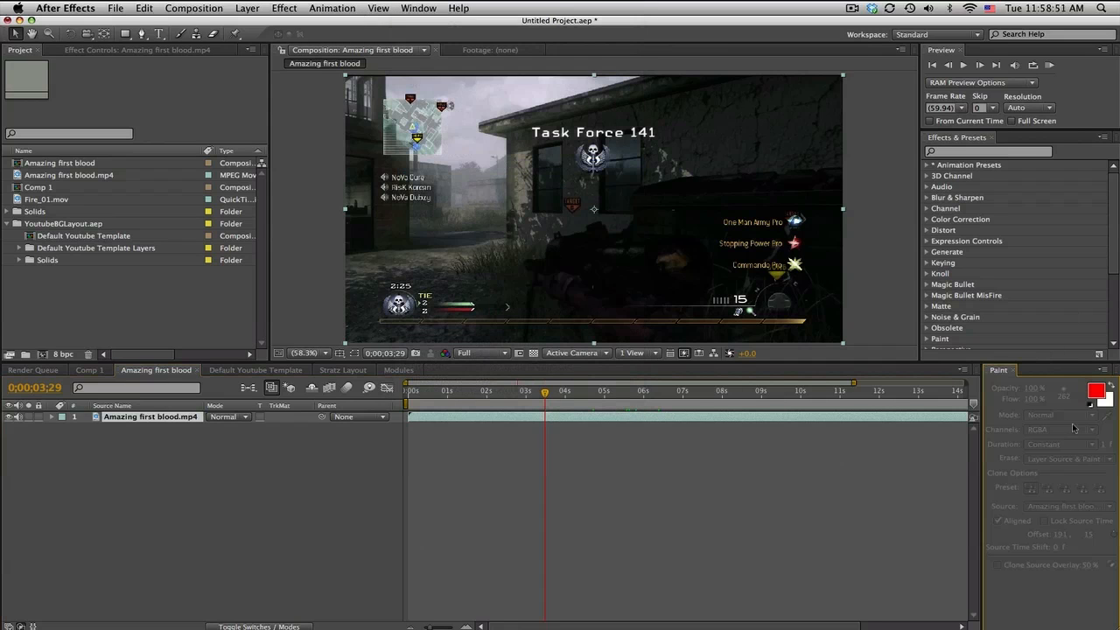
click(182, 34)
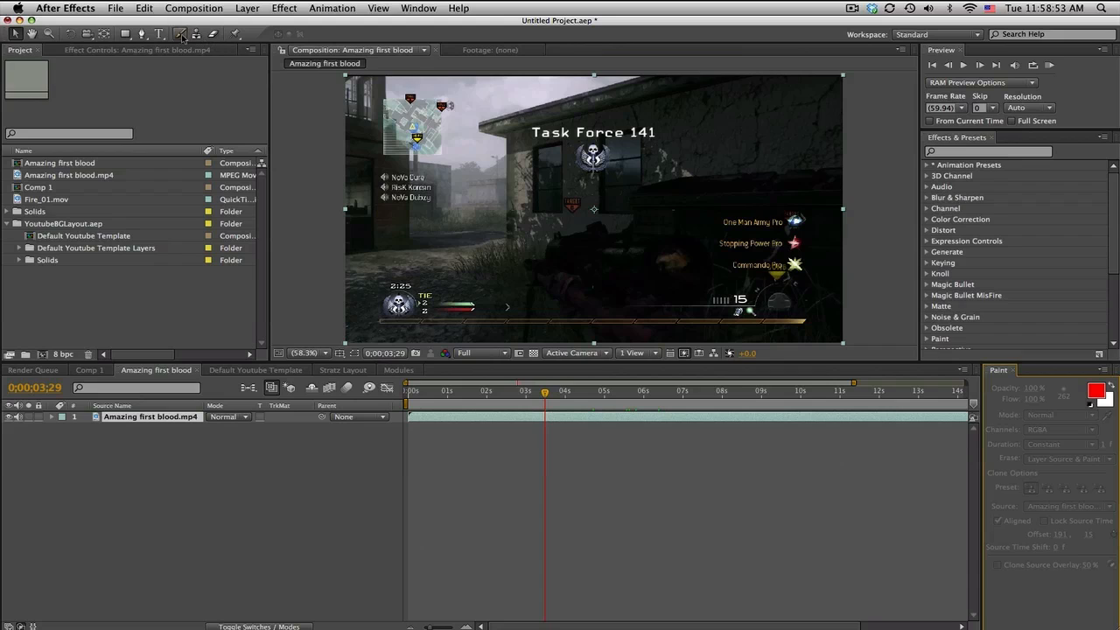
click(180, 33)
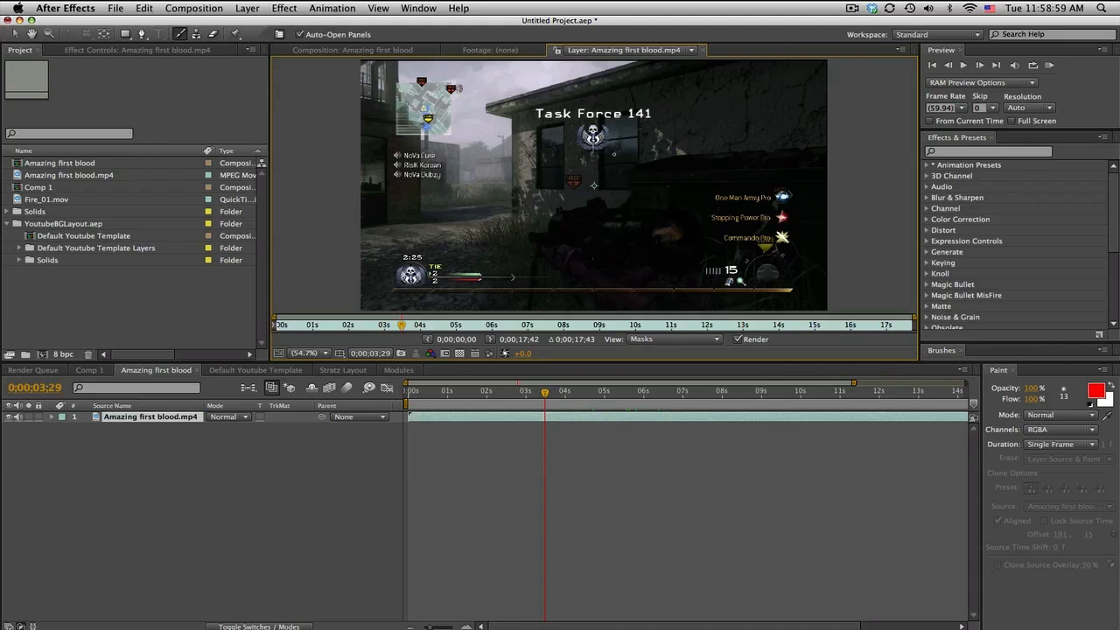
drag(586, 144, 604, 179)
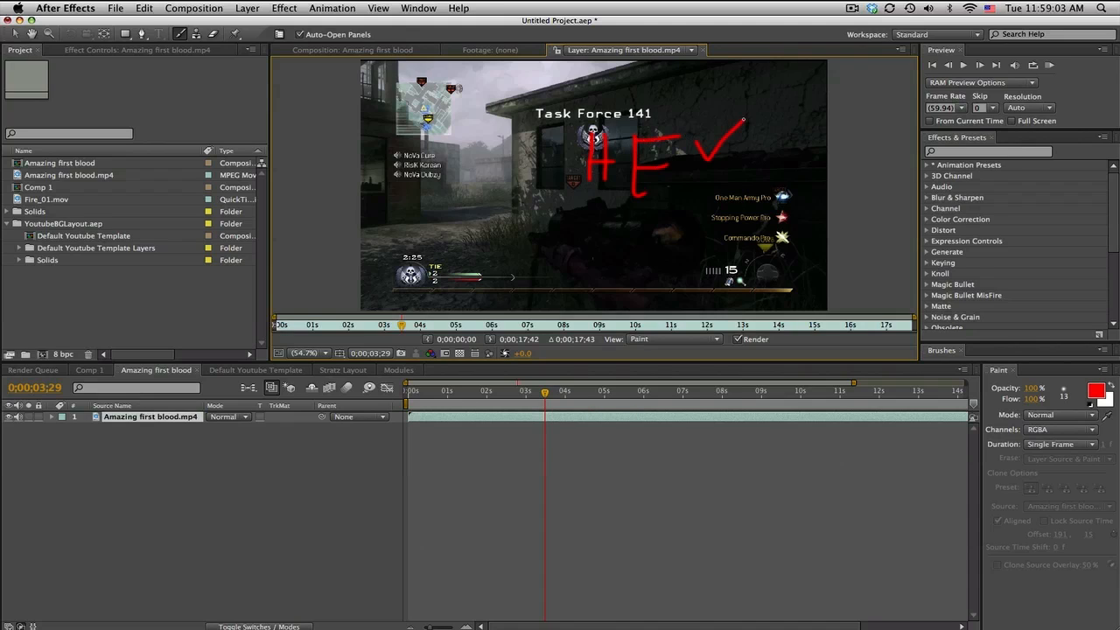
drag(744, 119, 714, 201)
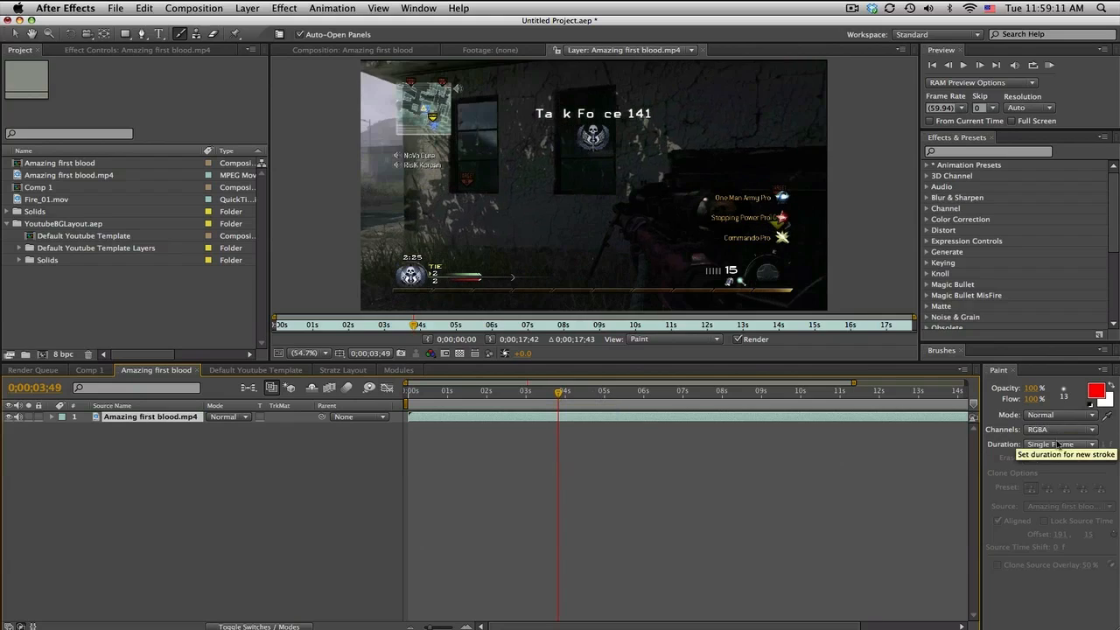
click(1056, 444)
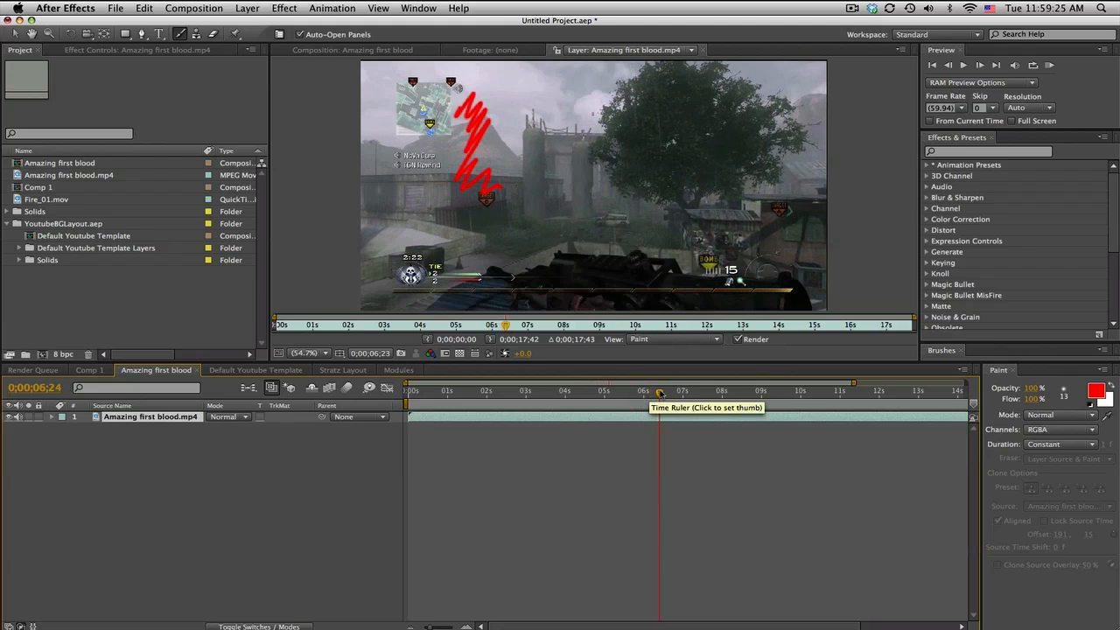
Step: Scrub later in the clip to confirm the strokes stay and reveal the Paint effect
click(683, 390)
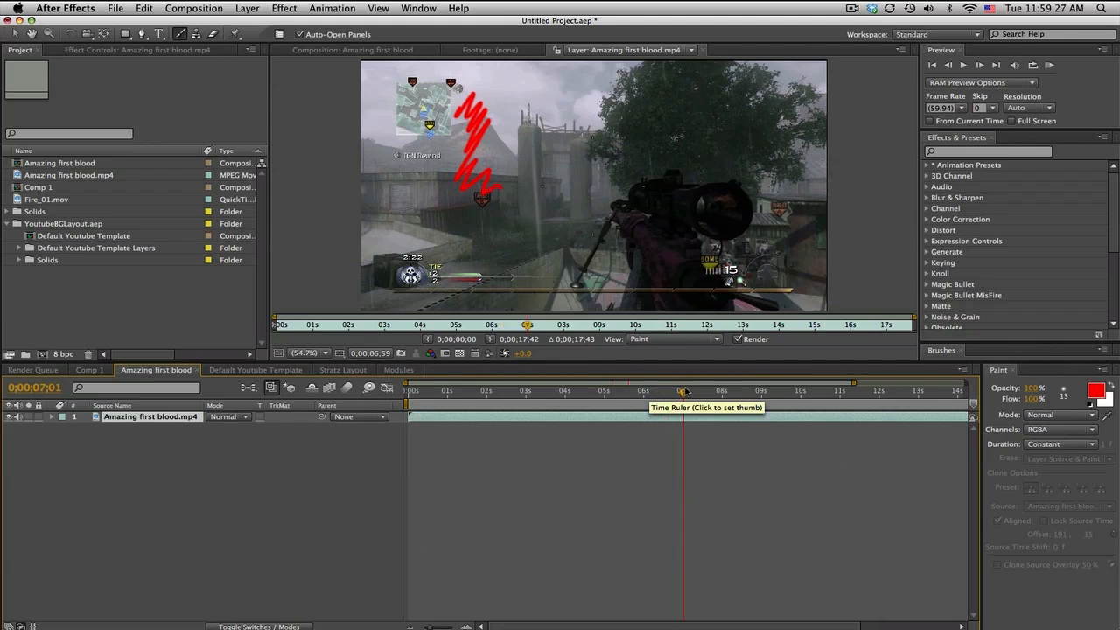
click(691, 390)
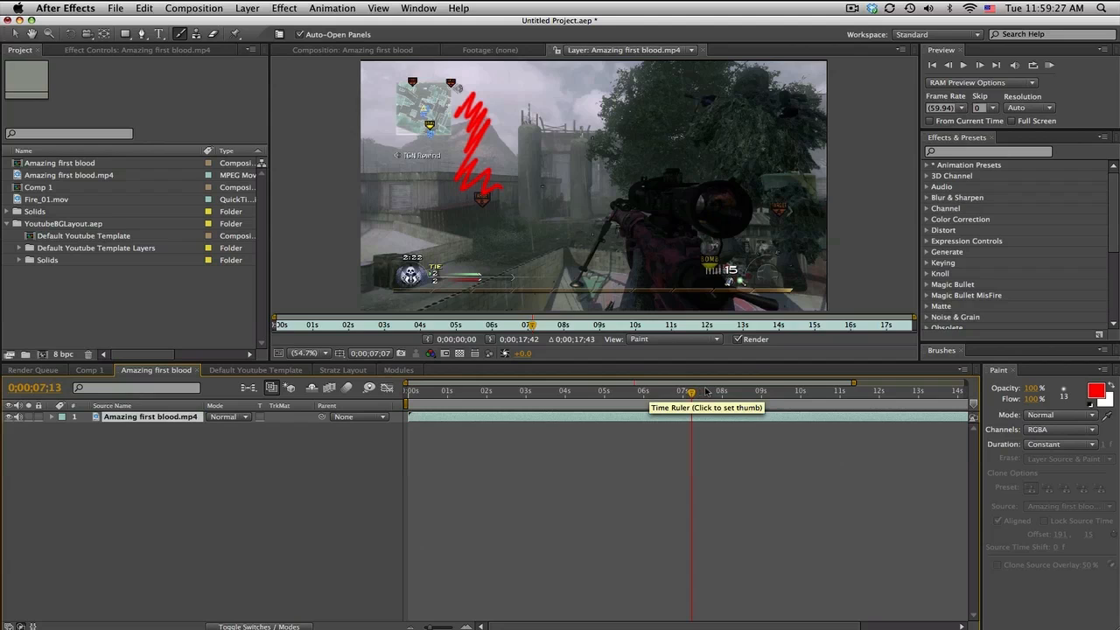
click(703, 390)
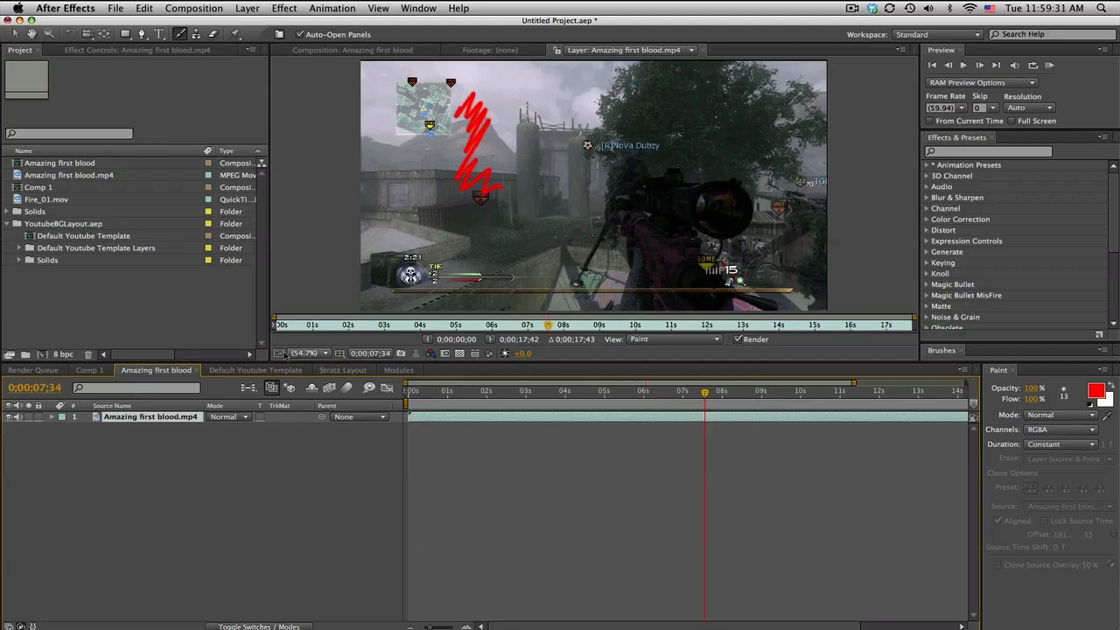
click(136, 49)
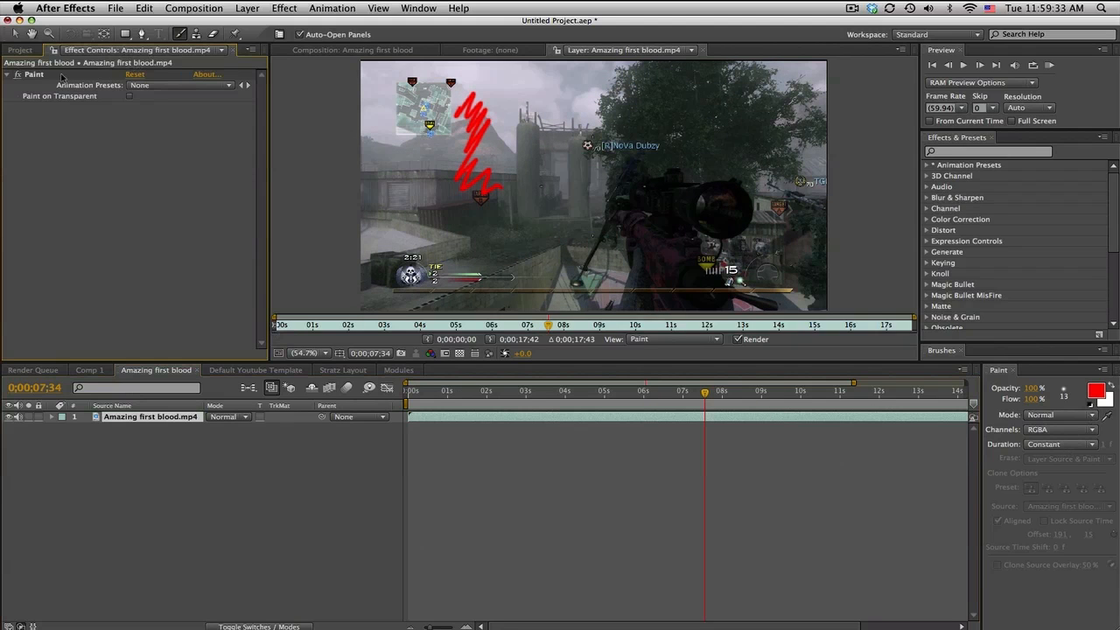
Step: Clone Stamp the soldier onto the area beside him on a later frame
click(668, 340)
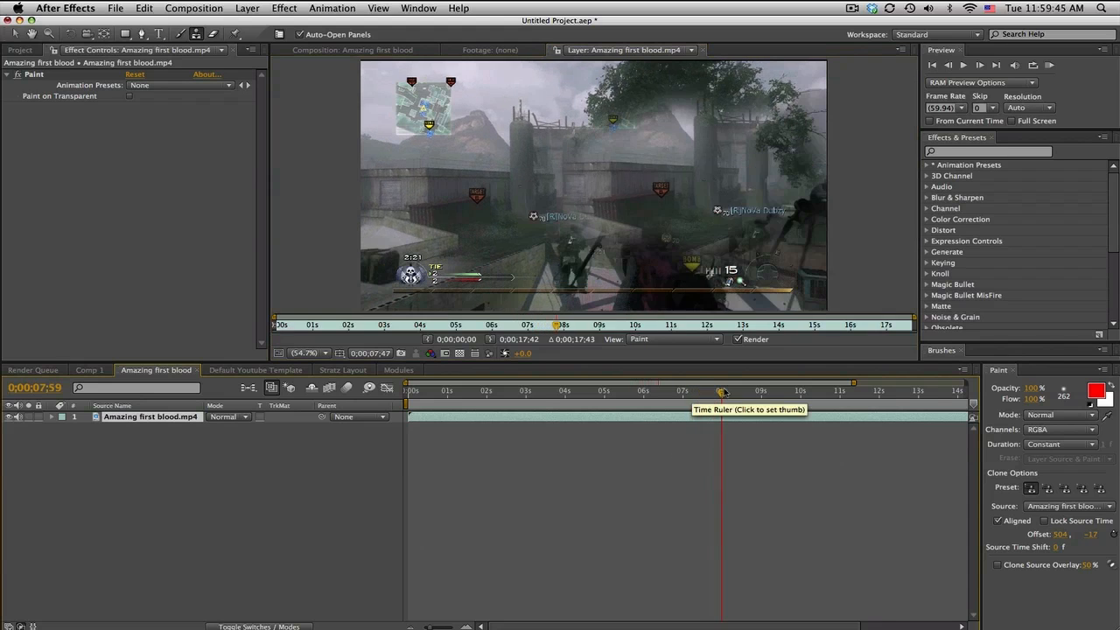
click(761, 390)
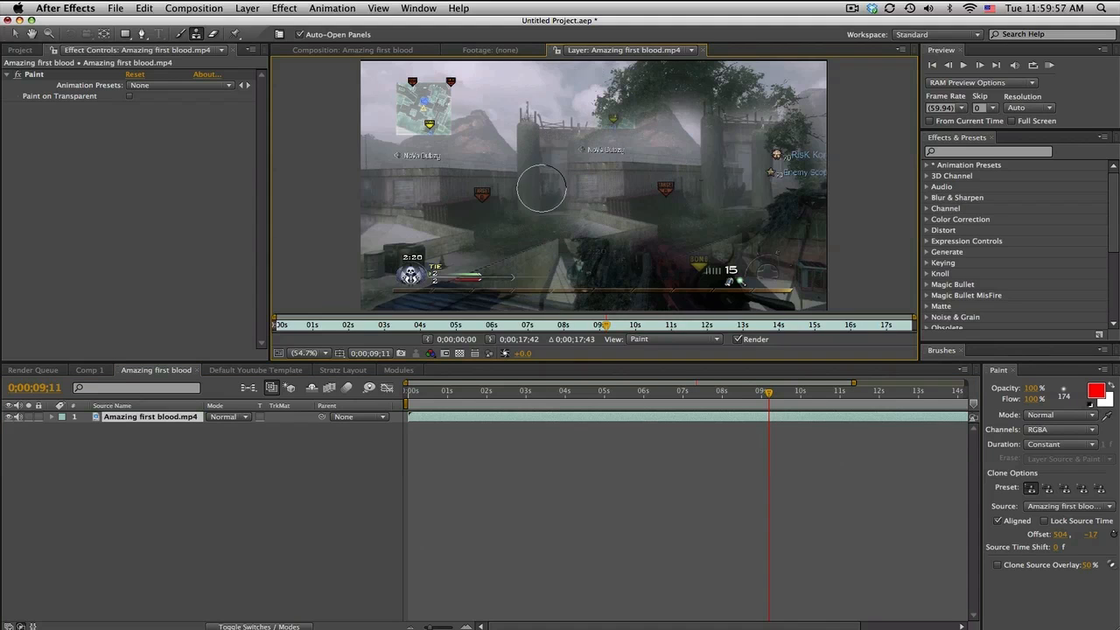
drag(541, 189, 668, 194)
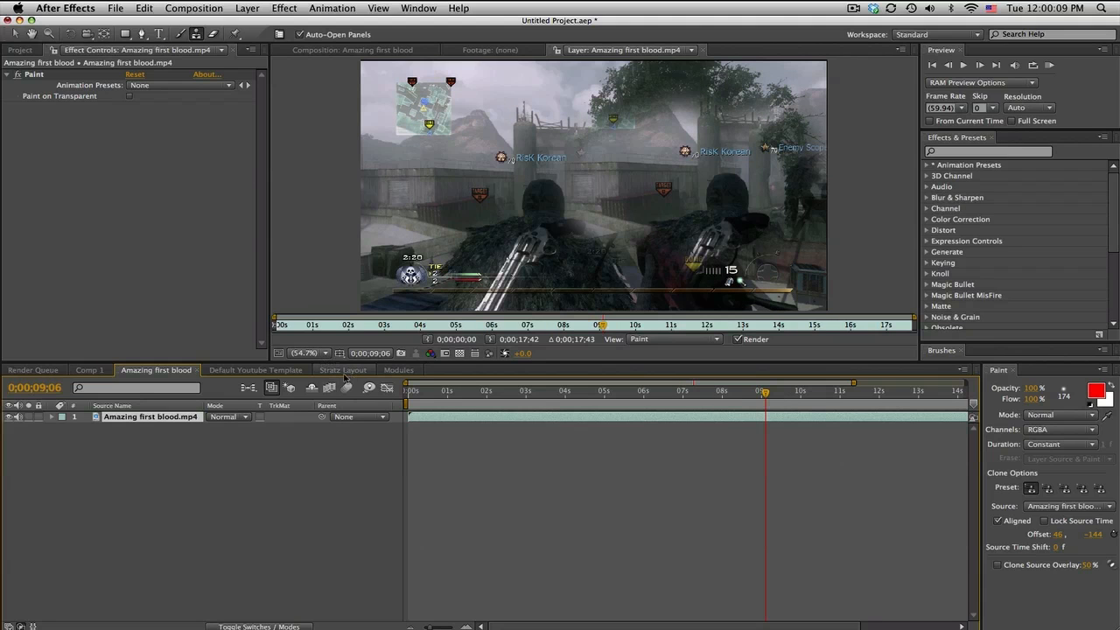
Step: Navigate through the template compositions to the one holding Black Solid 1's flare
click(256, 369)
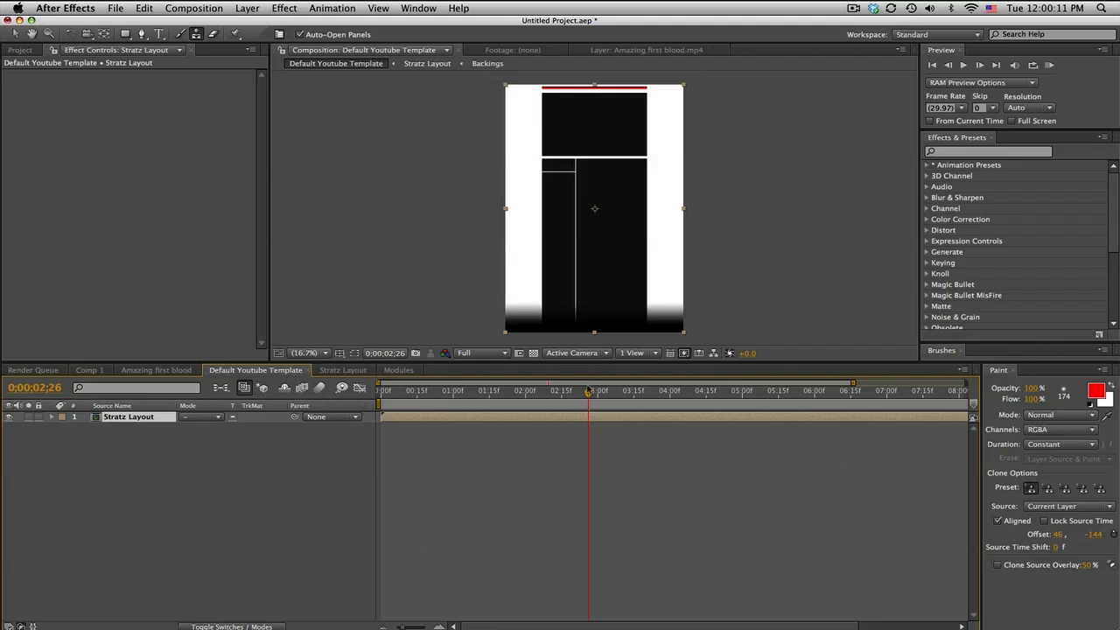
click(703, 390)
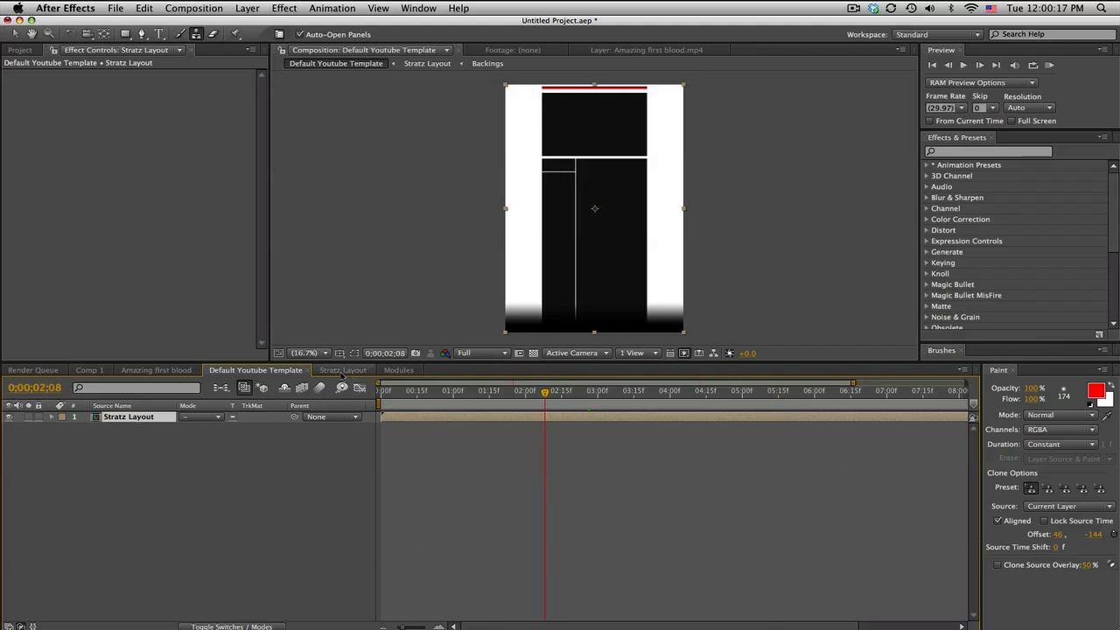
click(343, 369)
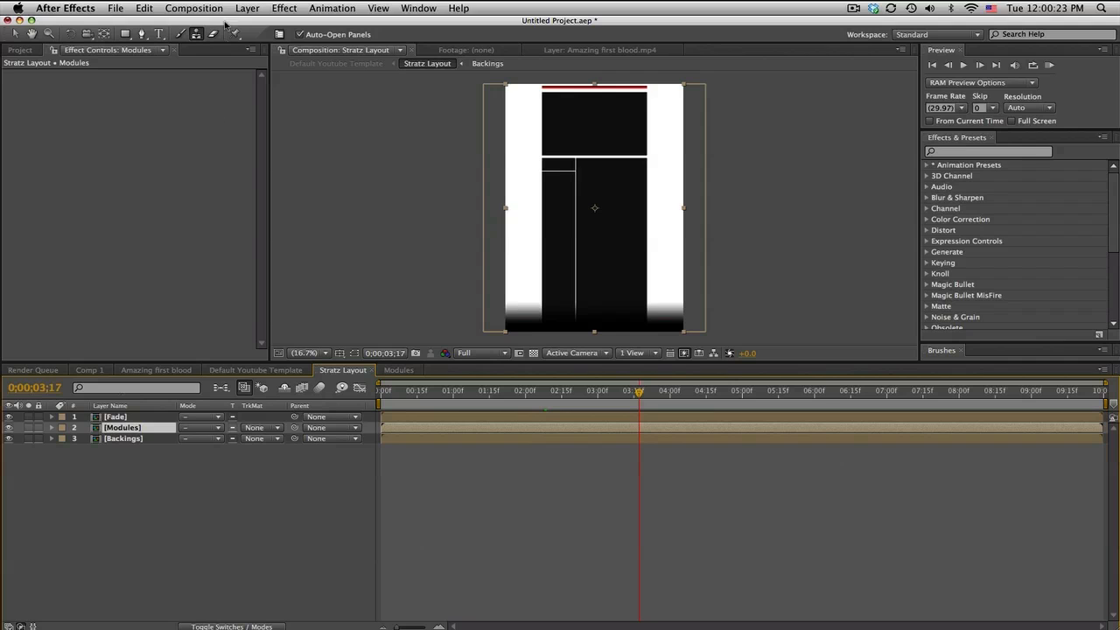
click(88, 369)
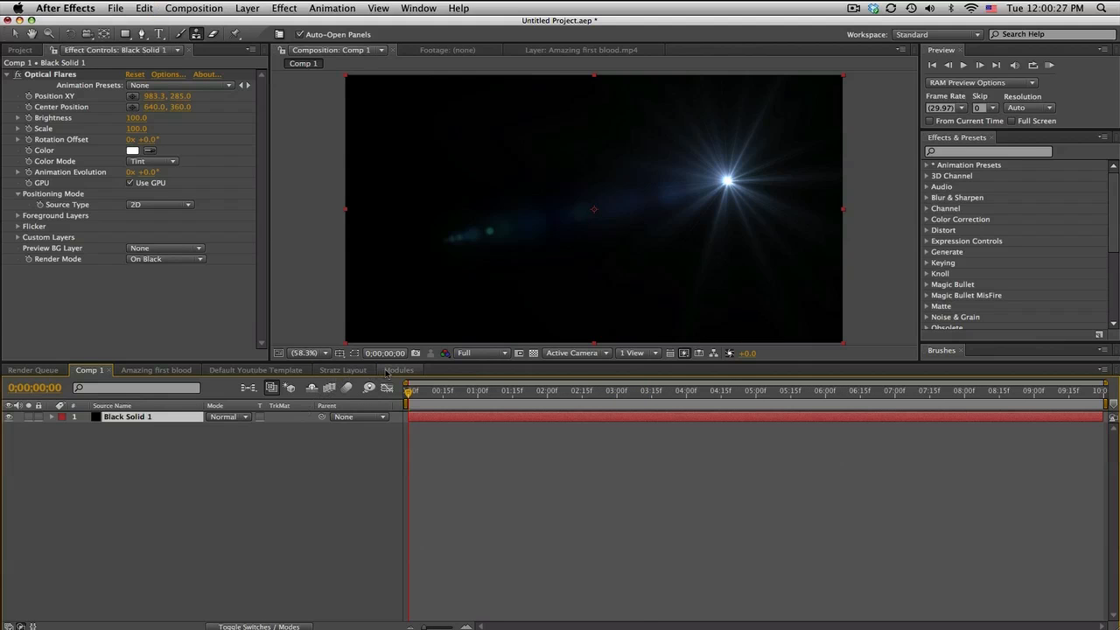
click(399, 369)
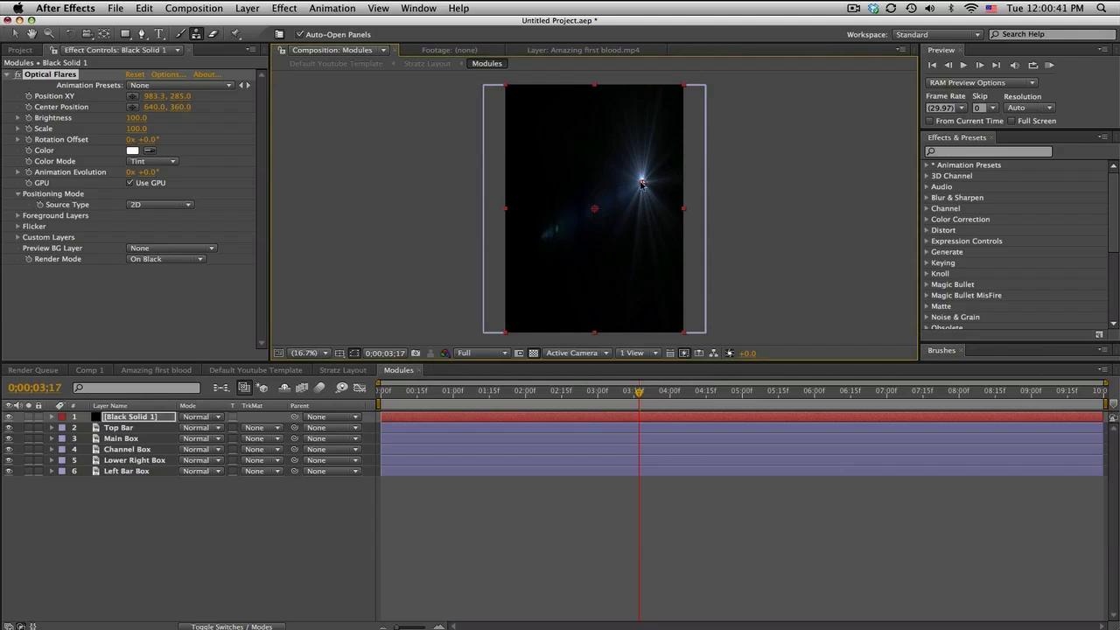
Step: Shift the flare toward the main box and set the layer's blending mode to Screen
drag(639, 181, 549, 196)
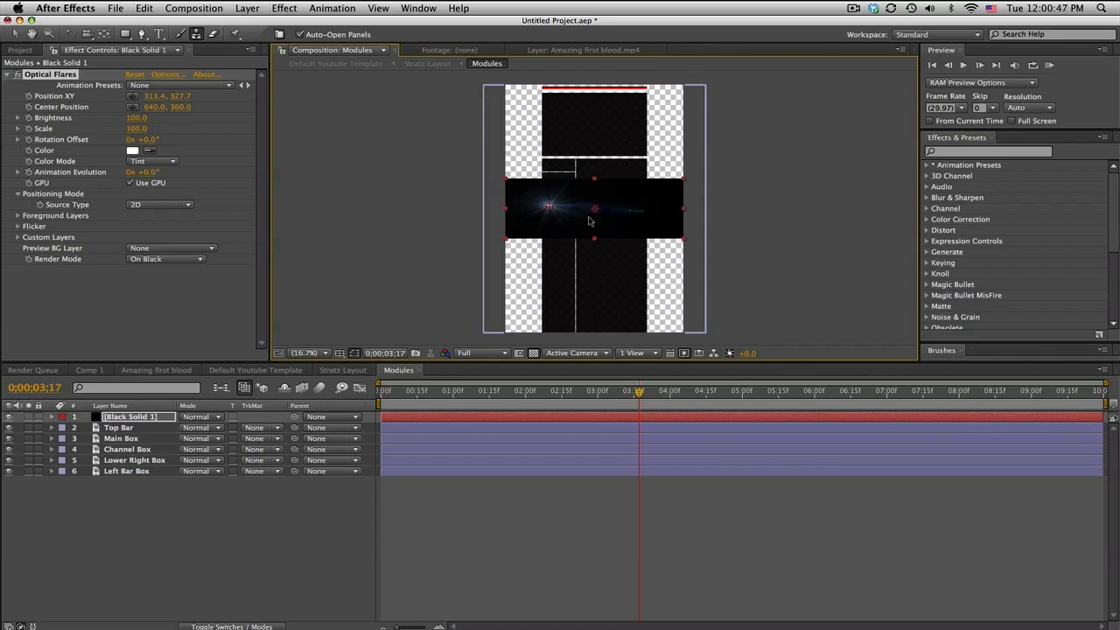
drag(549, 206, 623, 199)
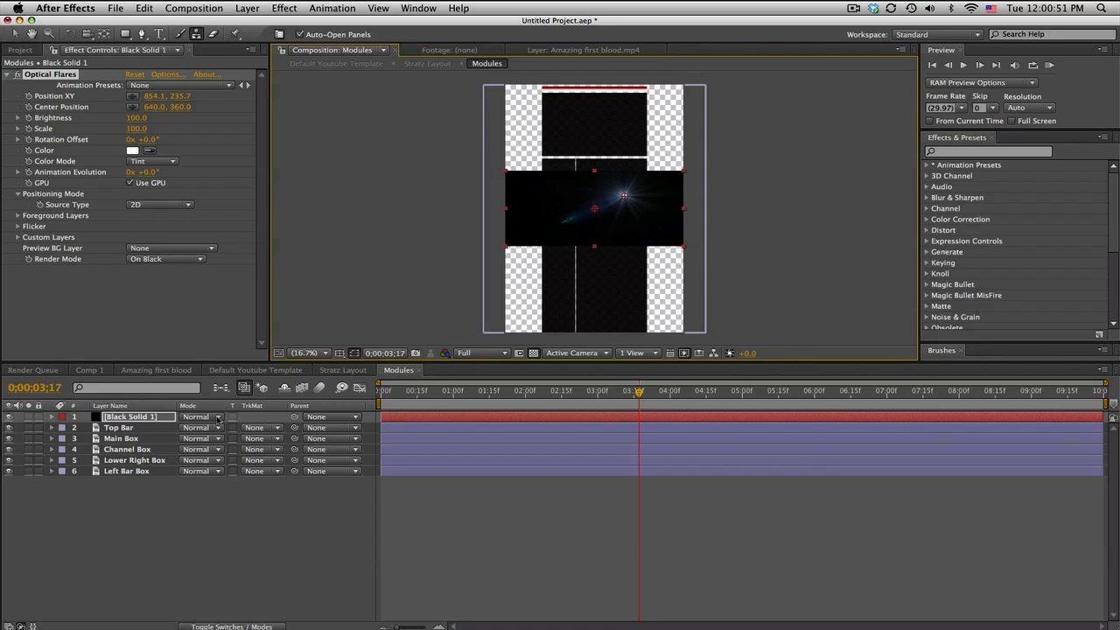
click(196, 416)
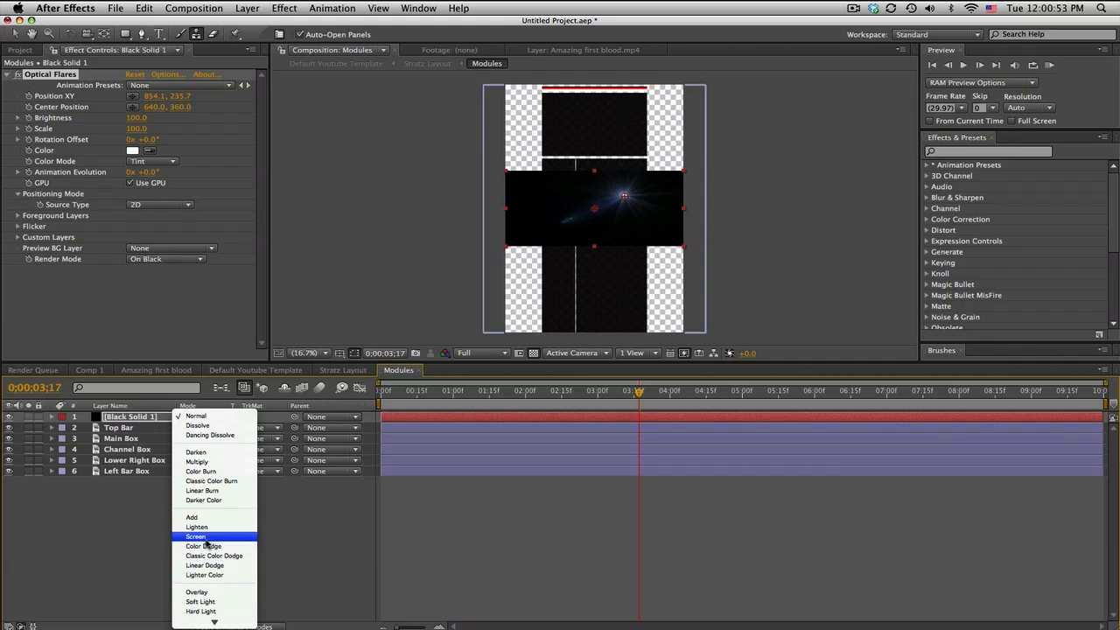
click(196, 535)
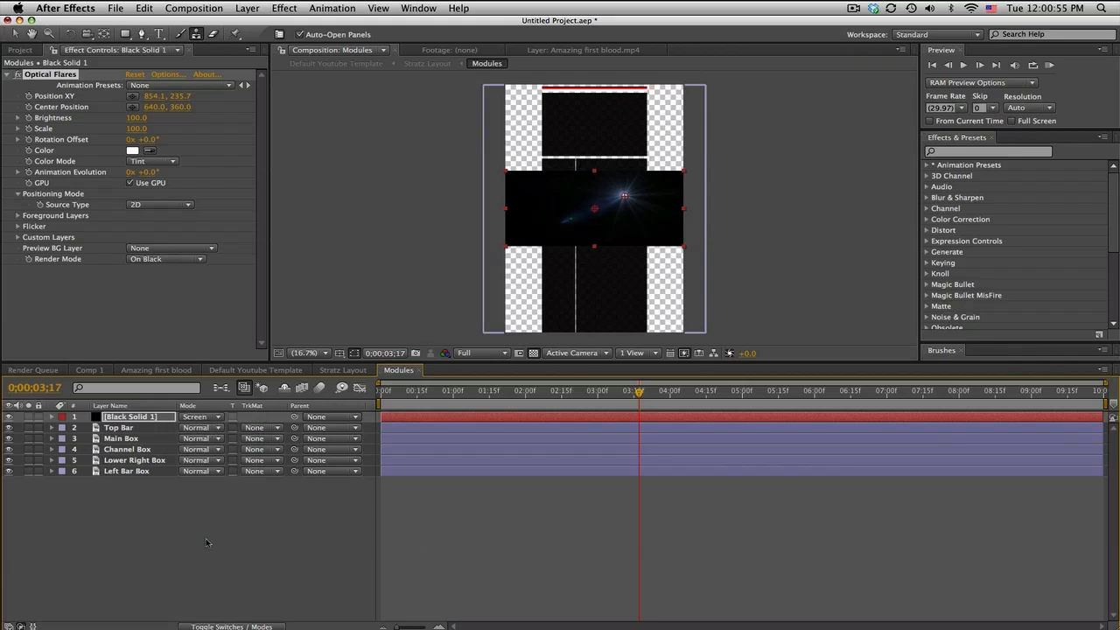
click(479, 353)
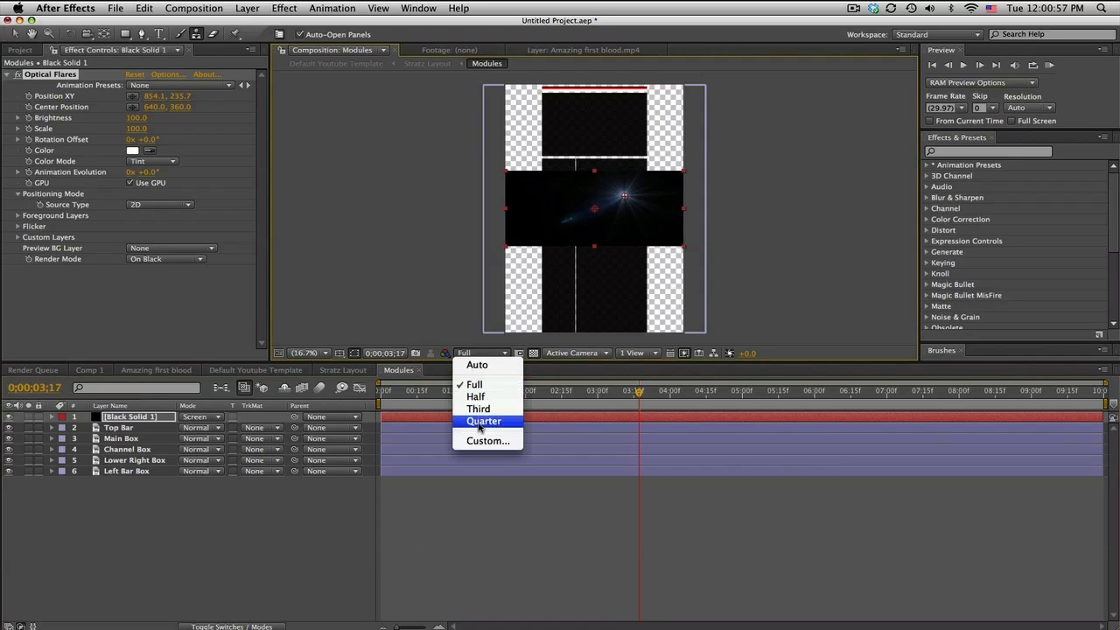
Step: Set preview resolution to Quarter, mask the flare, and view the Default Youtube Template comp
click(483, 420)
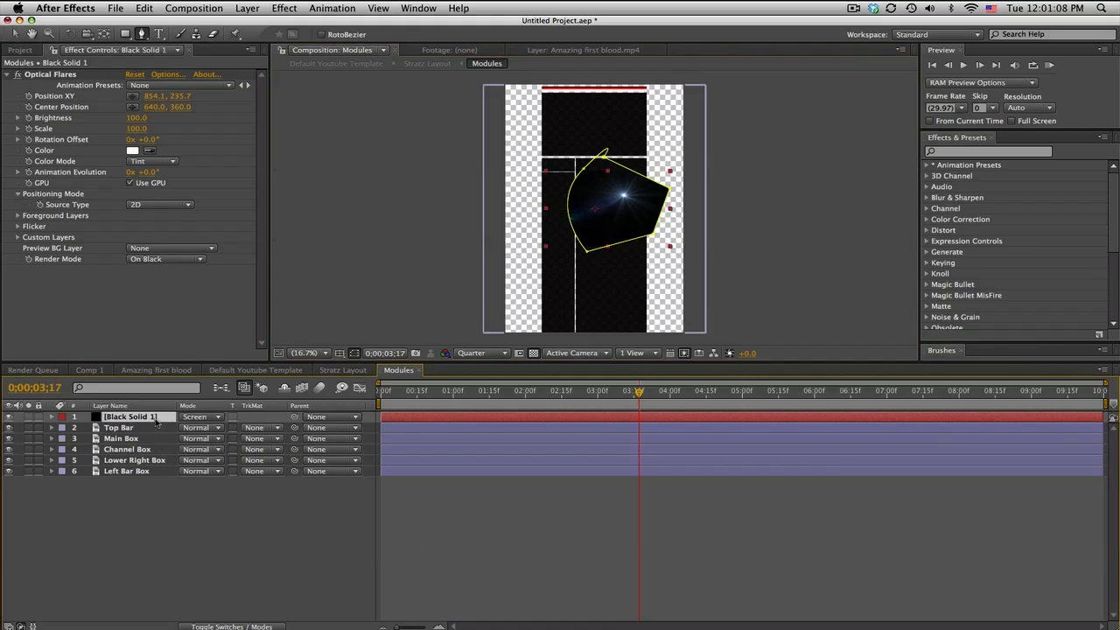
click(51, 416)
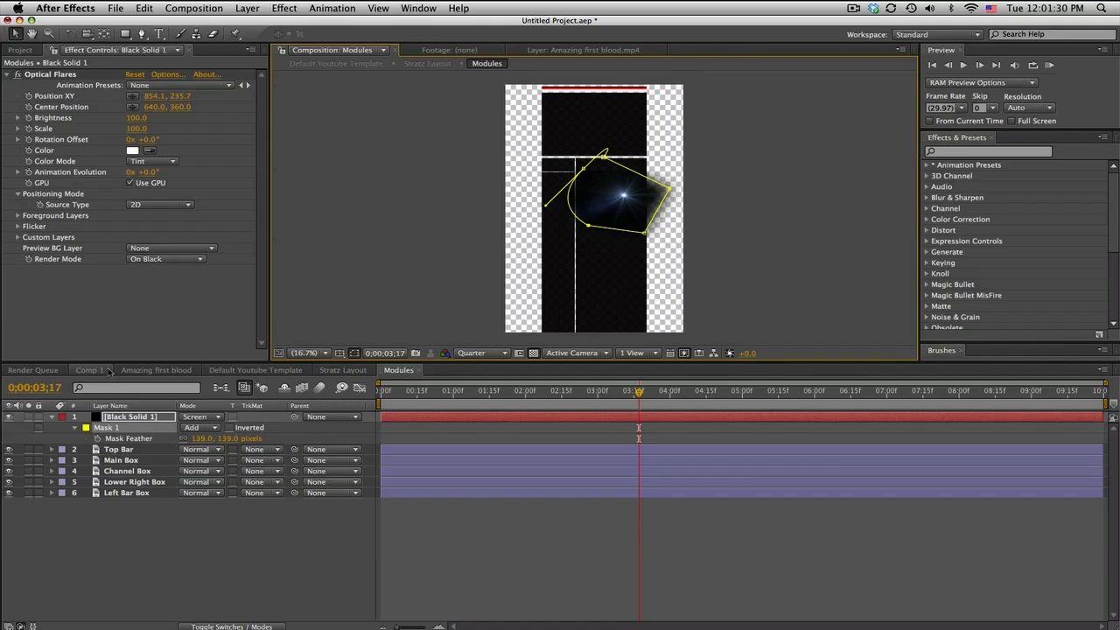
mouse_move(504, 291)
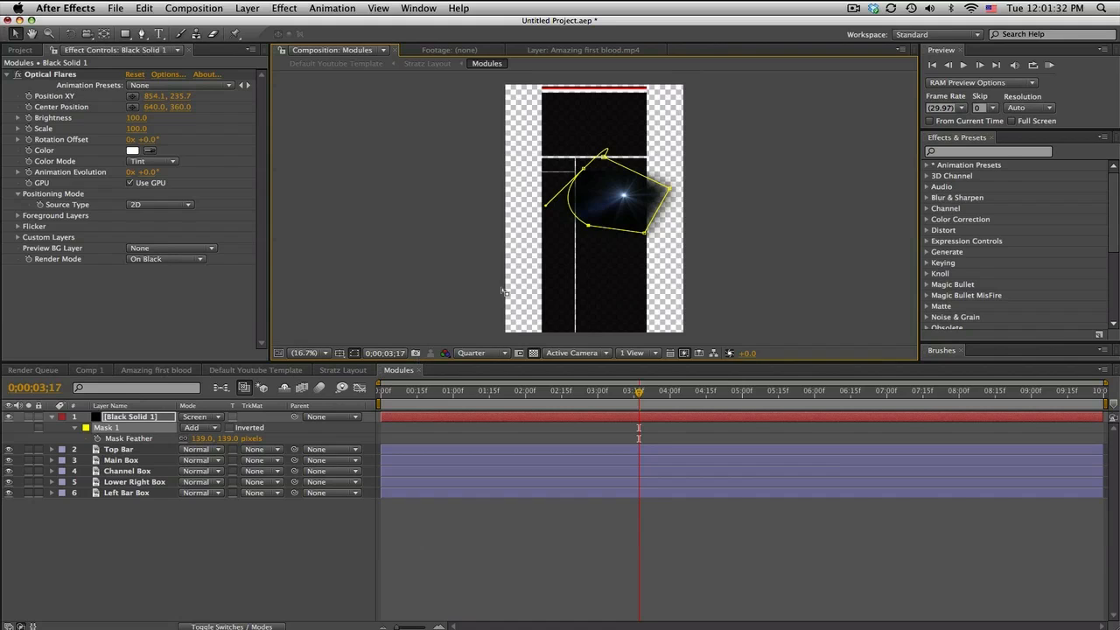
click(255, 369)
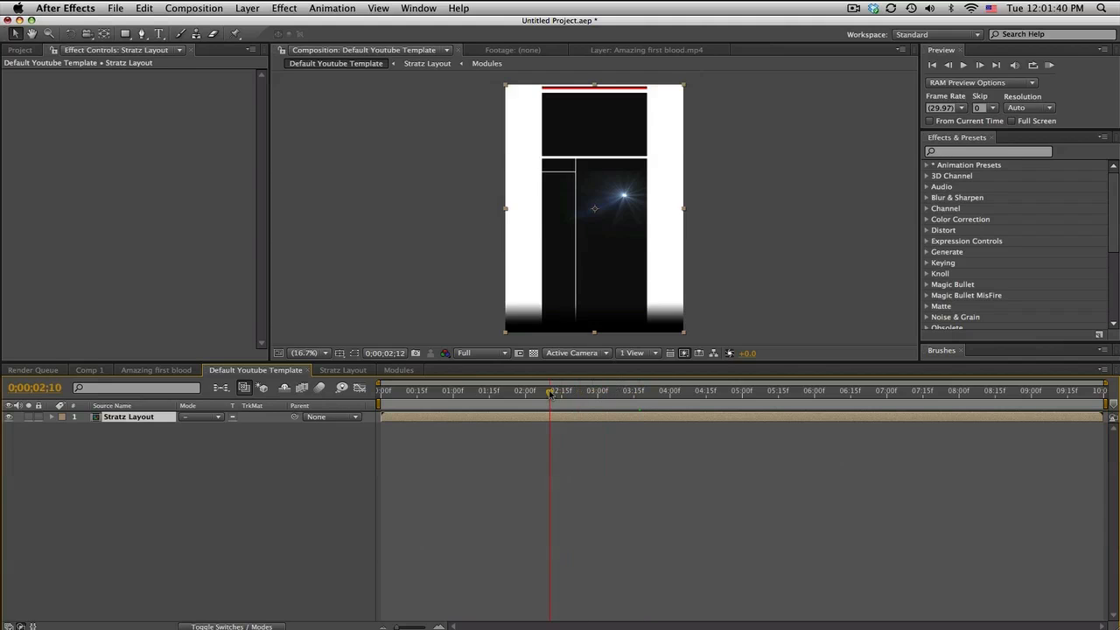
Step: Place Fire_01.mov above Background in the Backings comp and return to the template
click(663, 390)
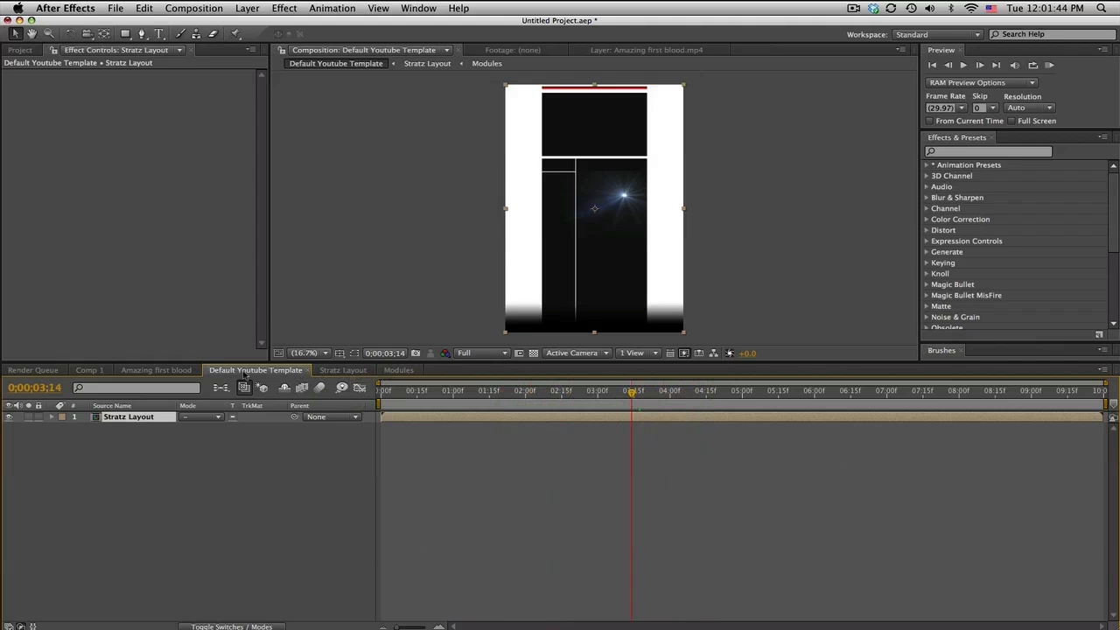
double_click(128, 416)
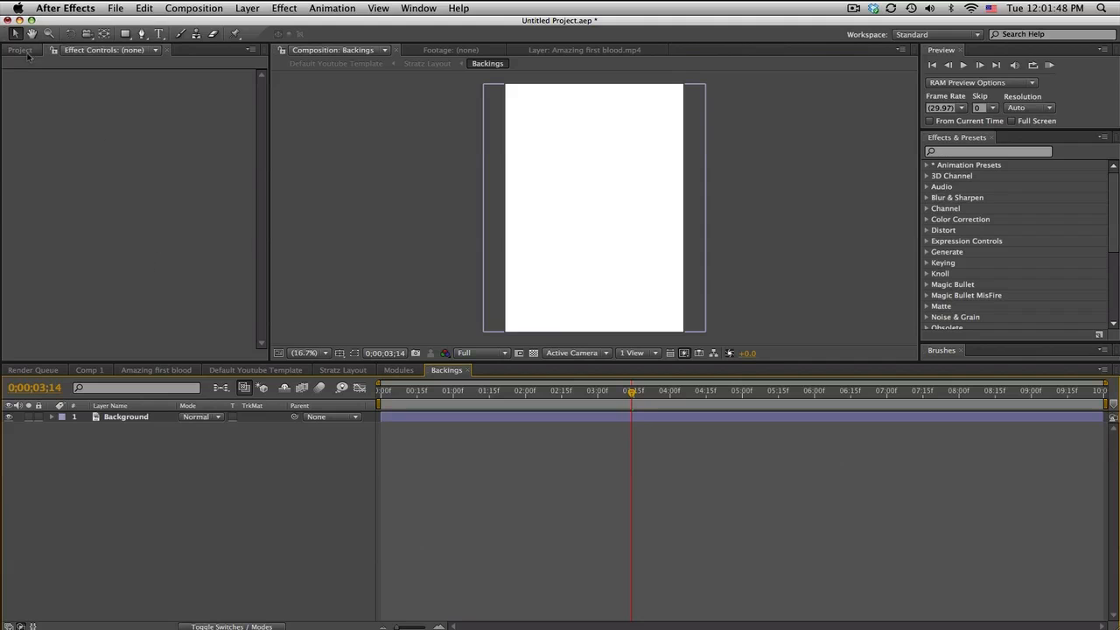
click(19, 49)
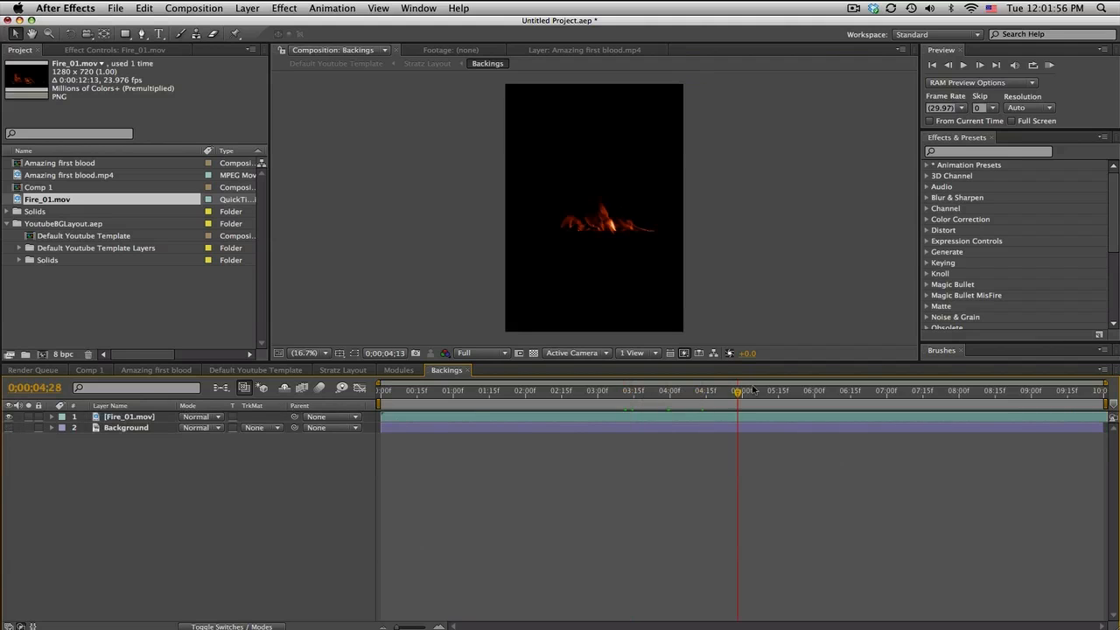
click(634, 392)
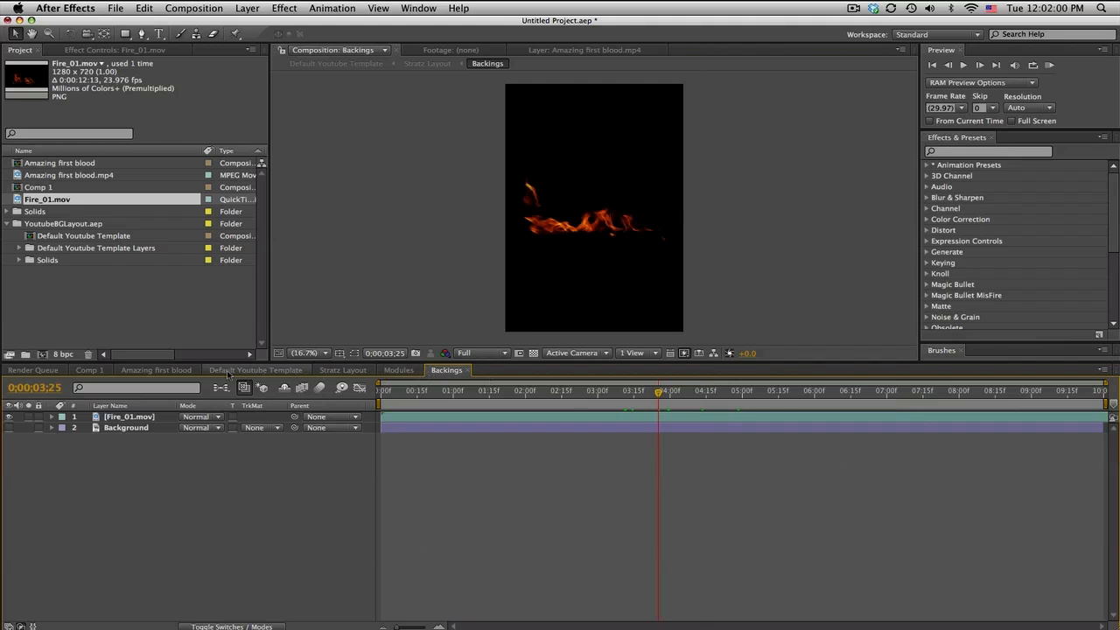
click(256, 369)
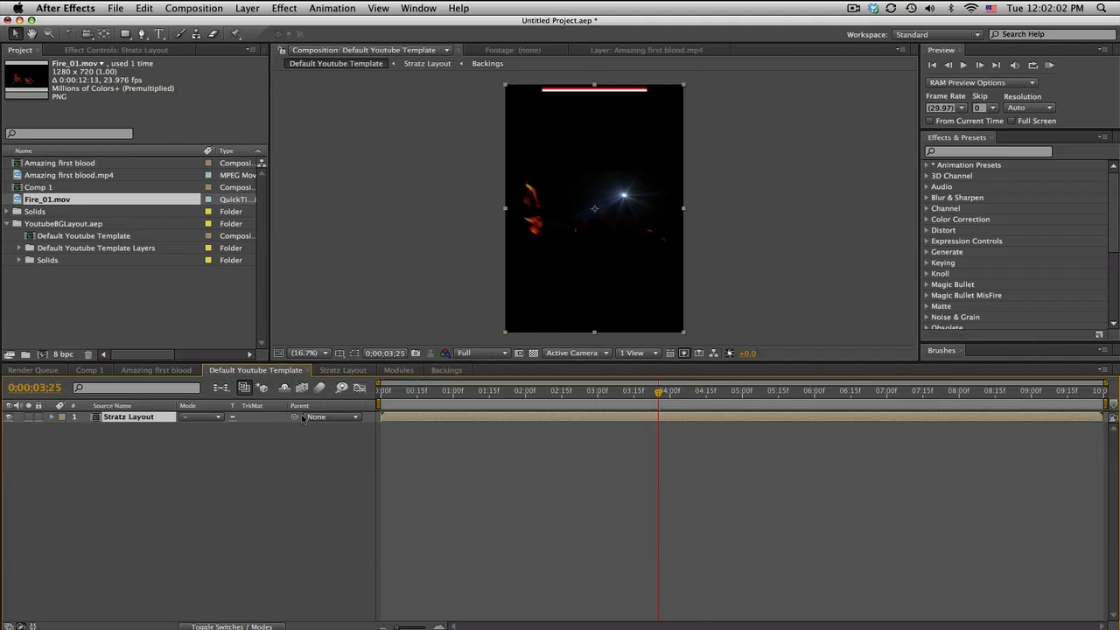
click(192, 7)
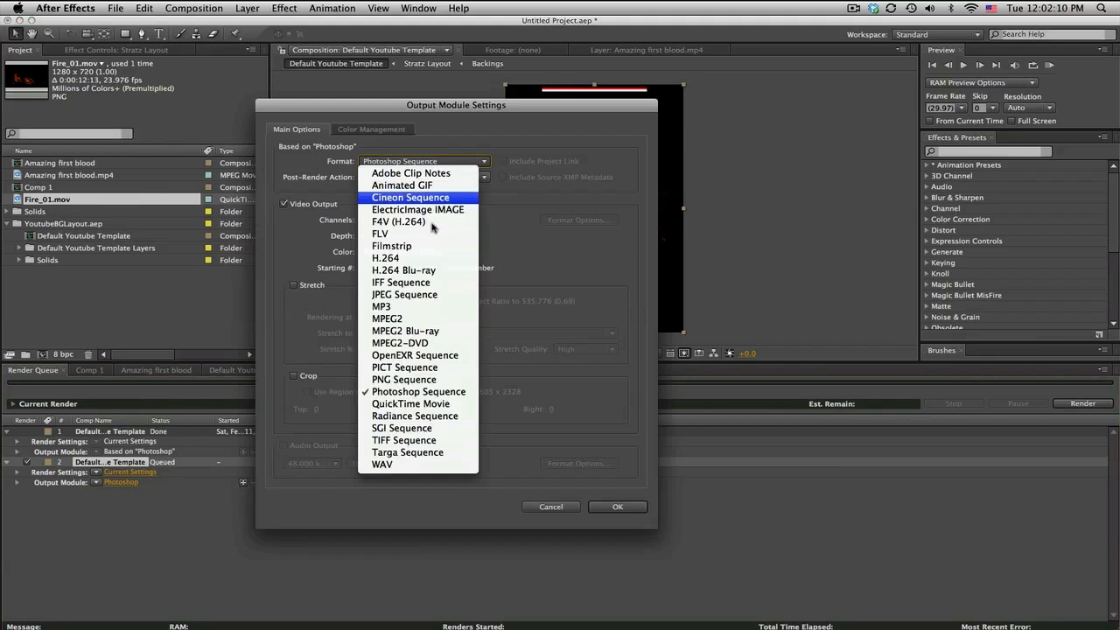
Step: Set the output module format to Photoshop Sequence and confirm
click(418, 392)
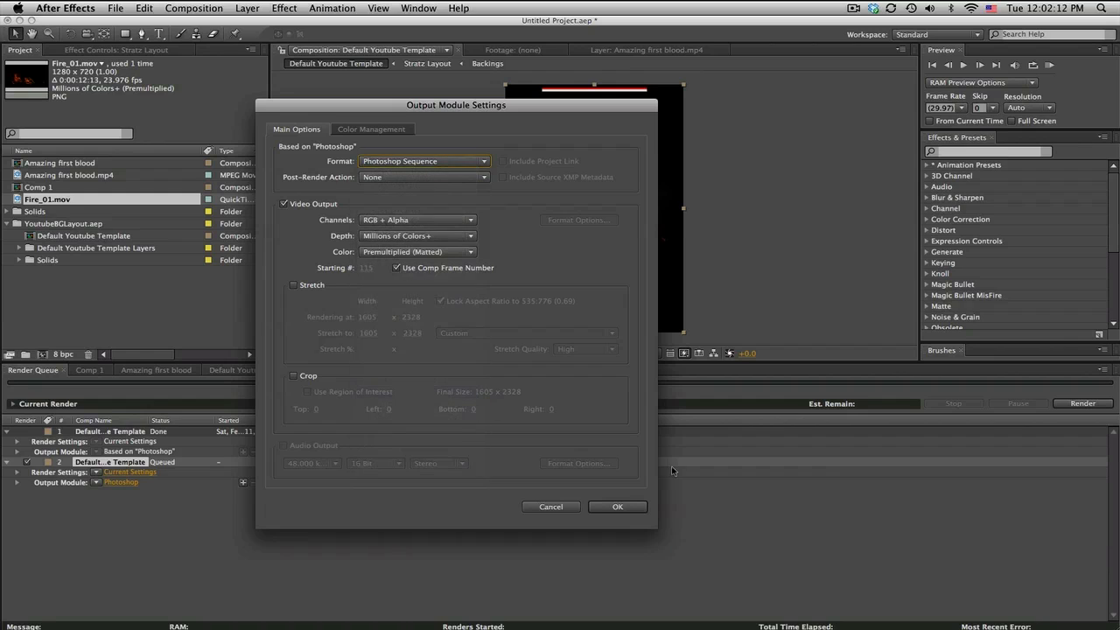
mouse_move(692, 336)
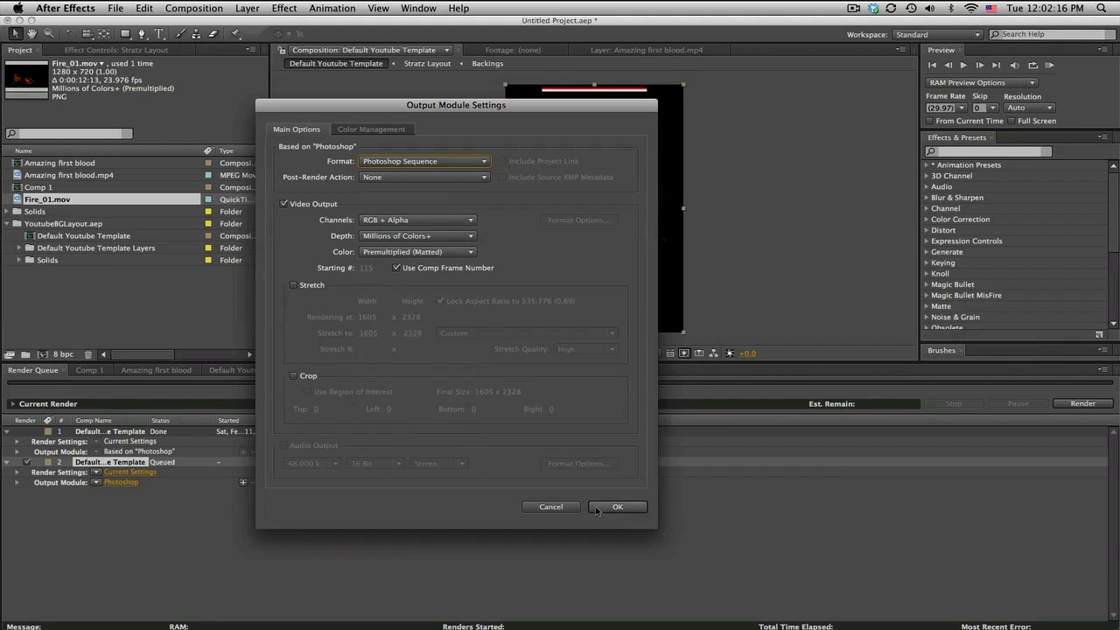
click(616, 508)
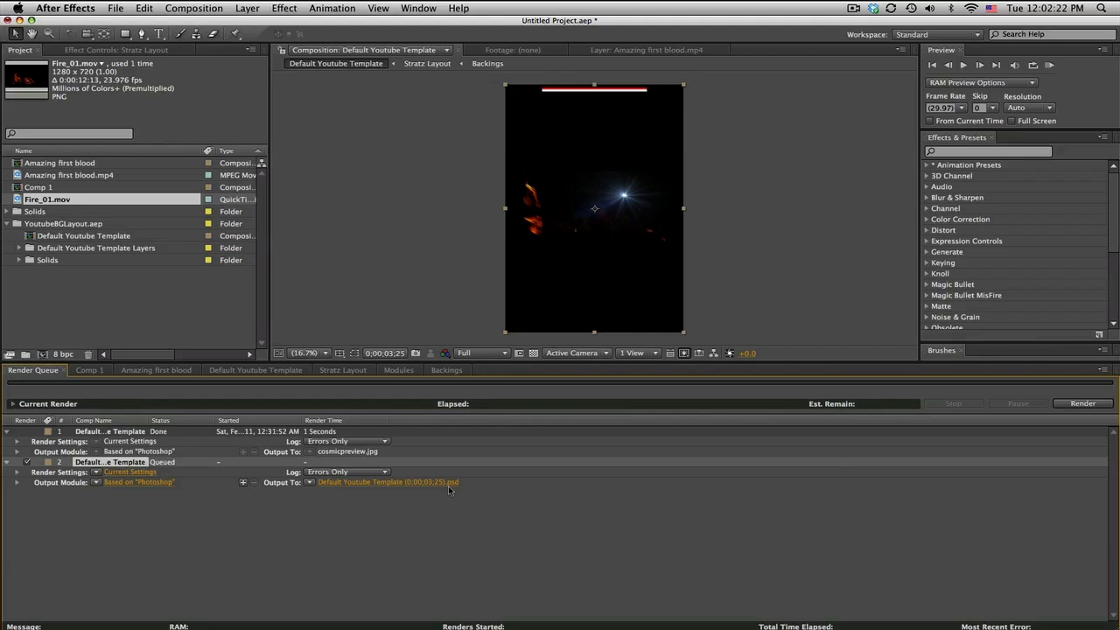
mouse_move(763, 371)
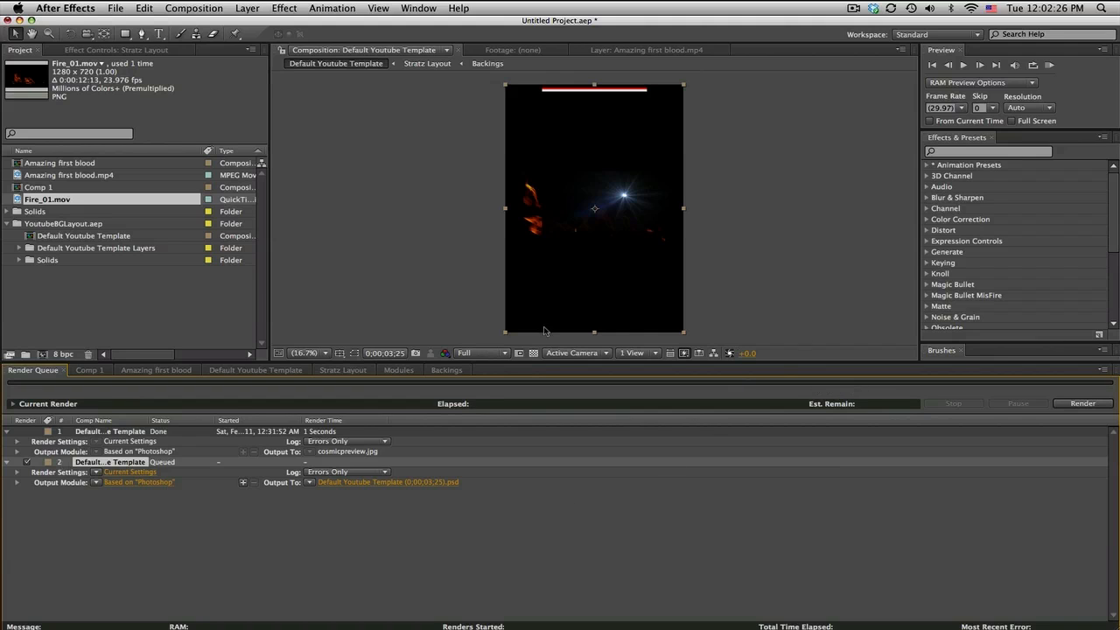
Step: View the gameplay footage composition and step through a few of its frames
click(155, 369)
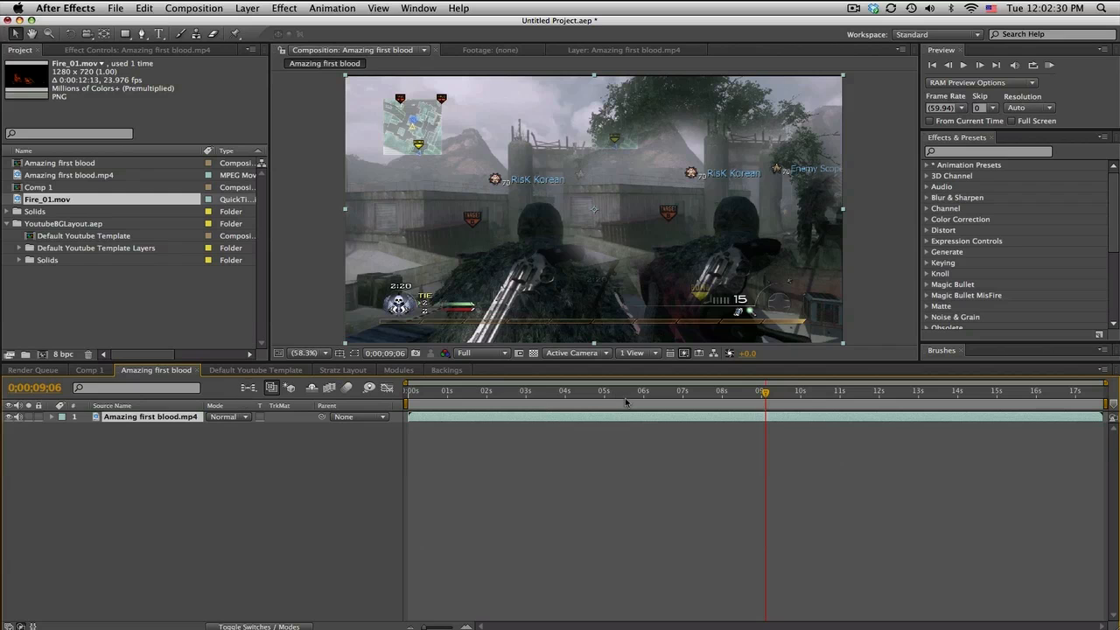
mouse_move(684, 399)
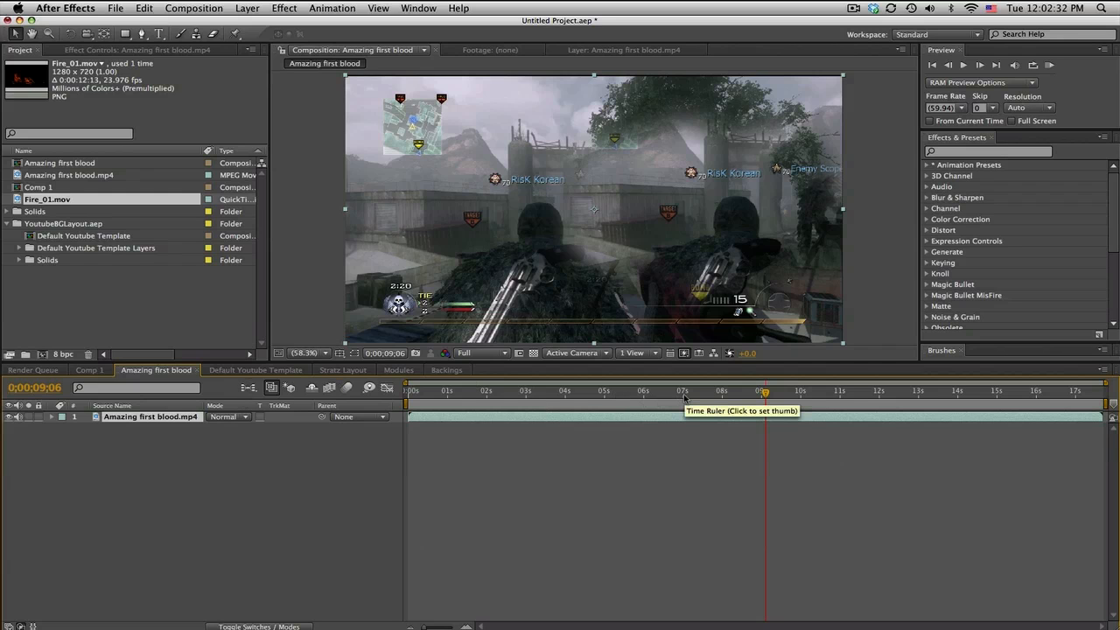
click(668, 390)
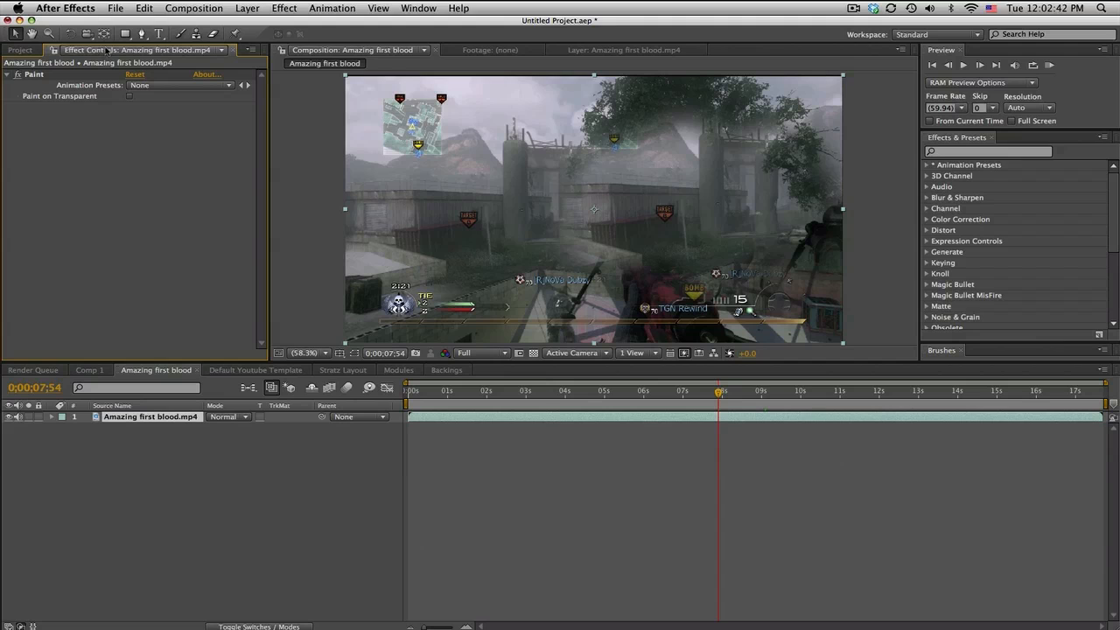
click(791, 391)
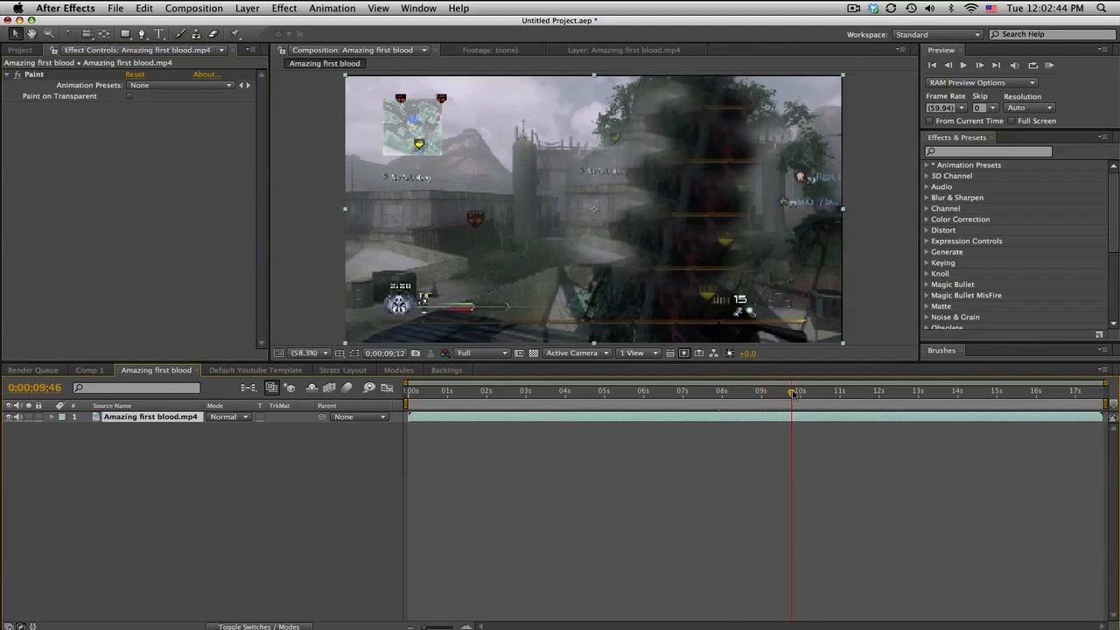
click(808, 391)
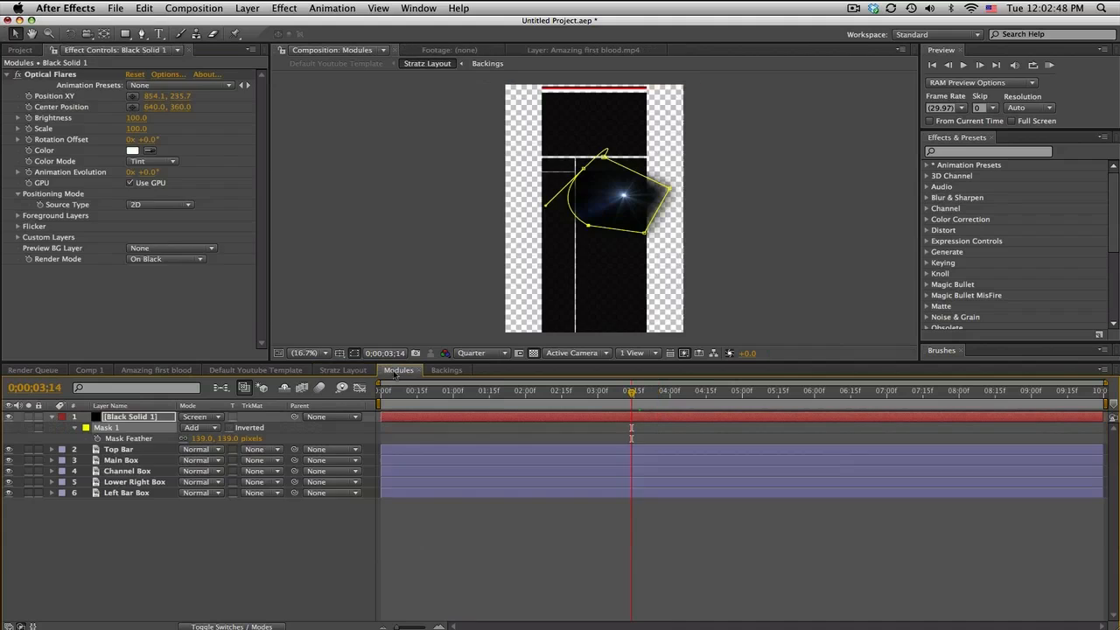
Step: Open the Backings composition and scrub through the Fire_01.mov clip
click(446, 369)
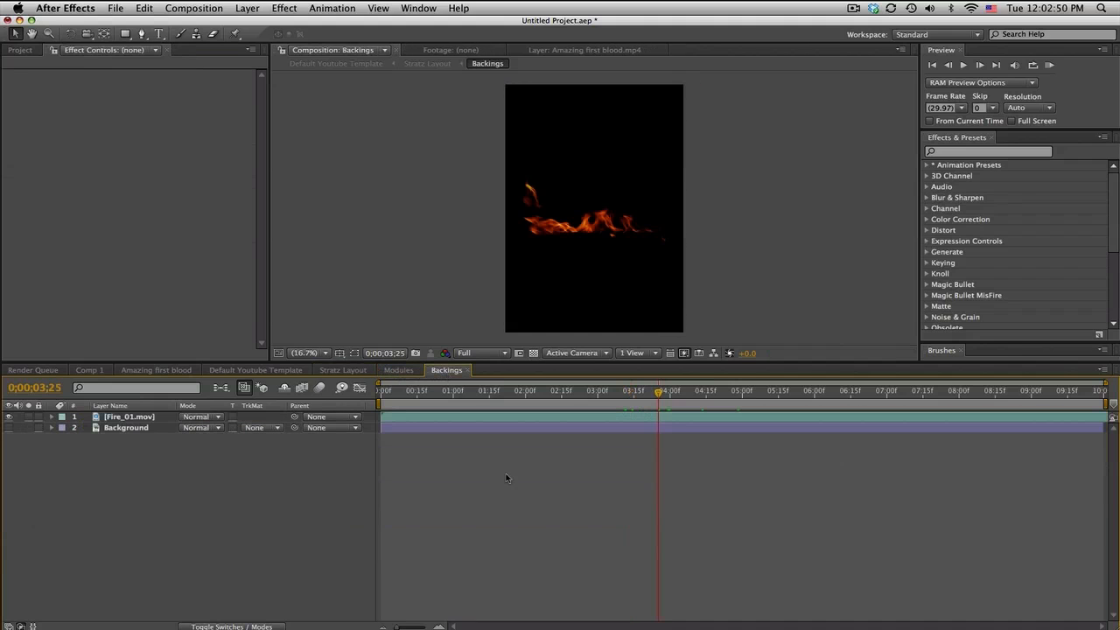
mouse_move(976, 180)
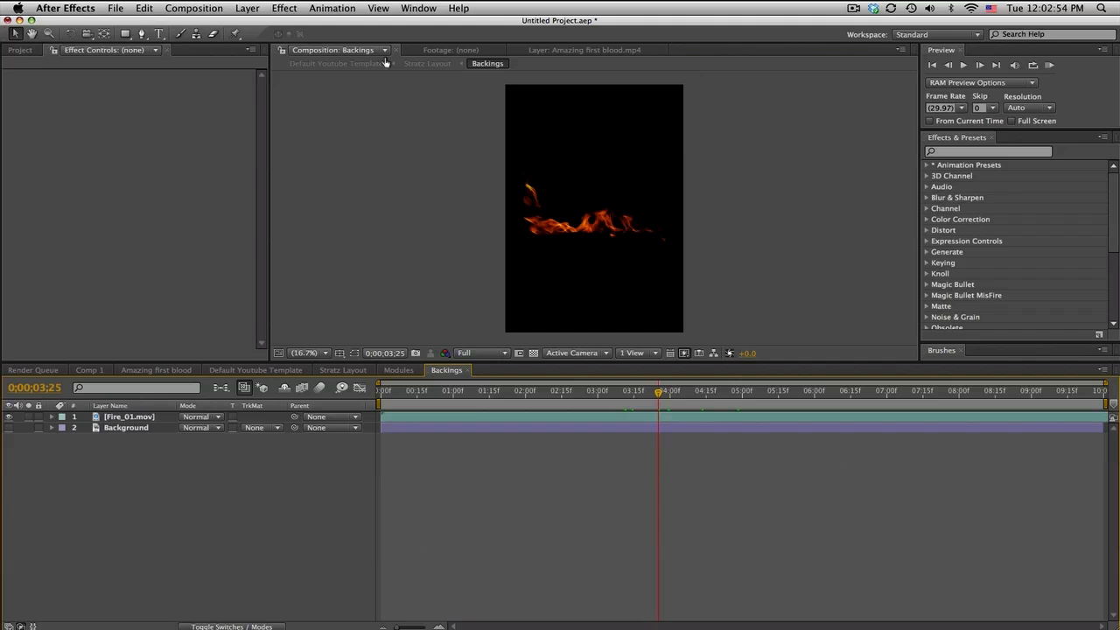
click(418, 7)
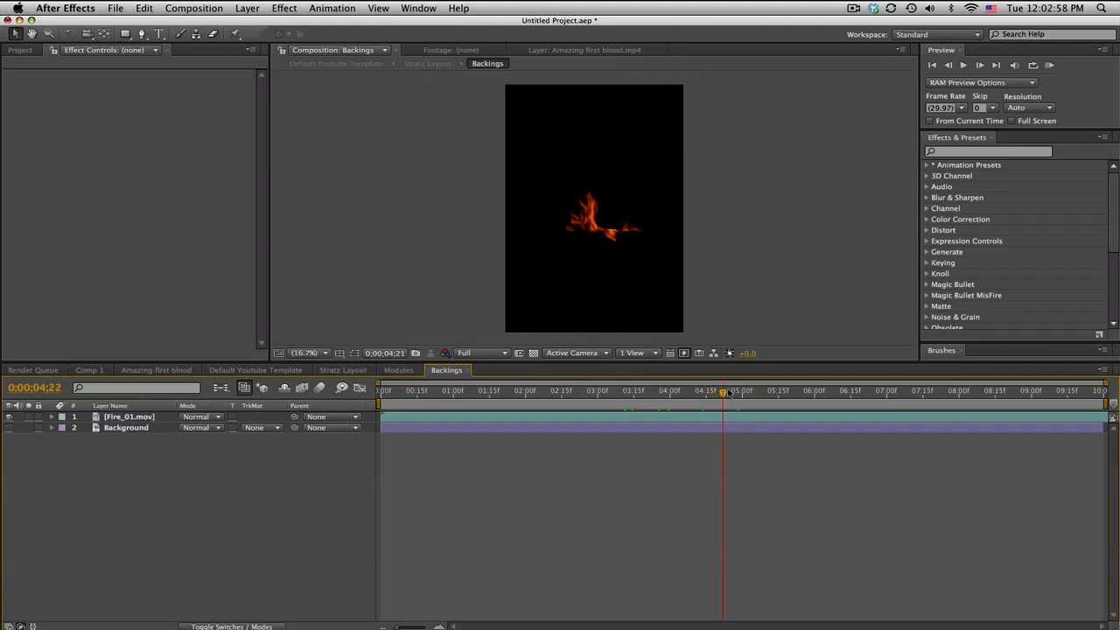
drag(724, 390, 570, 390)
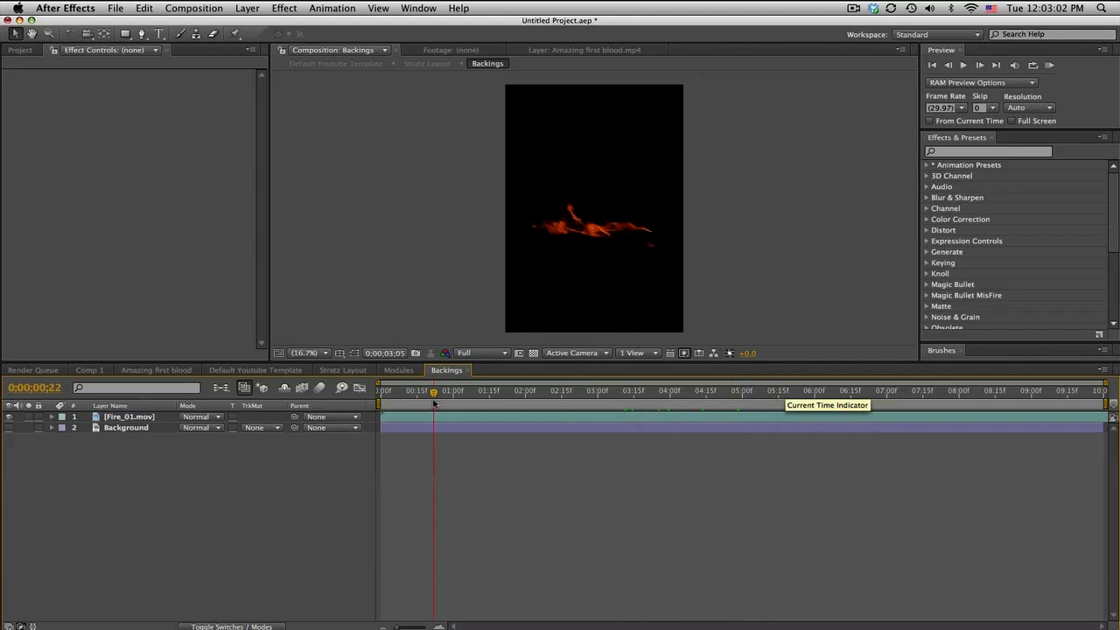
click(601, 390)
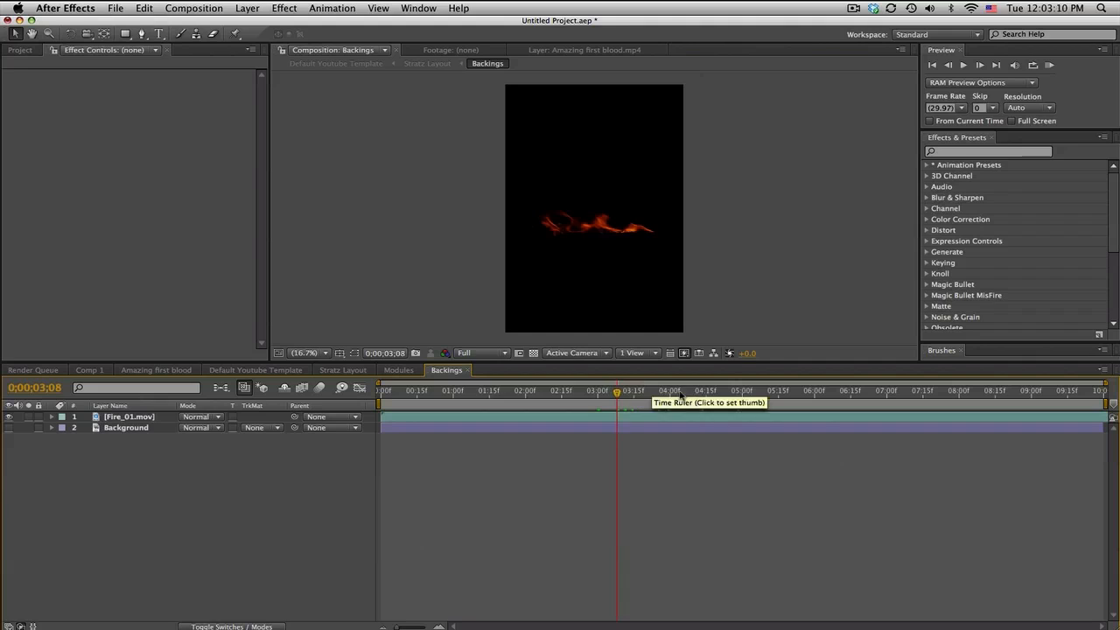
click(646, 391)
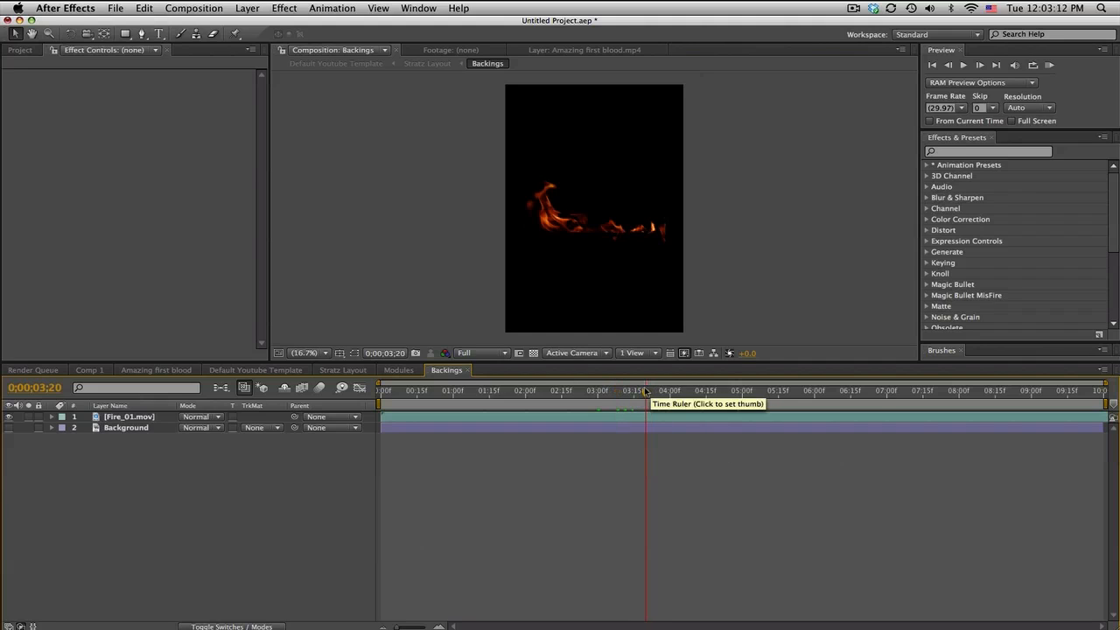
mouse_move(588, 427)
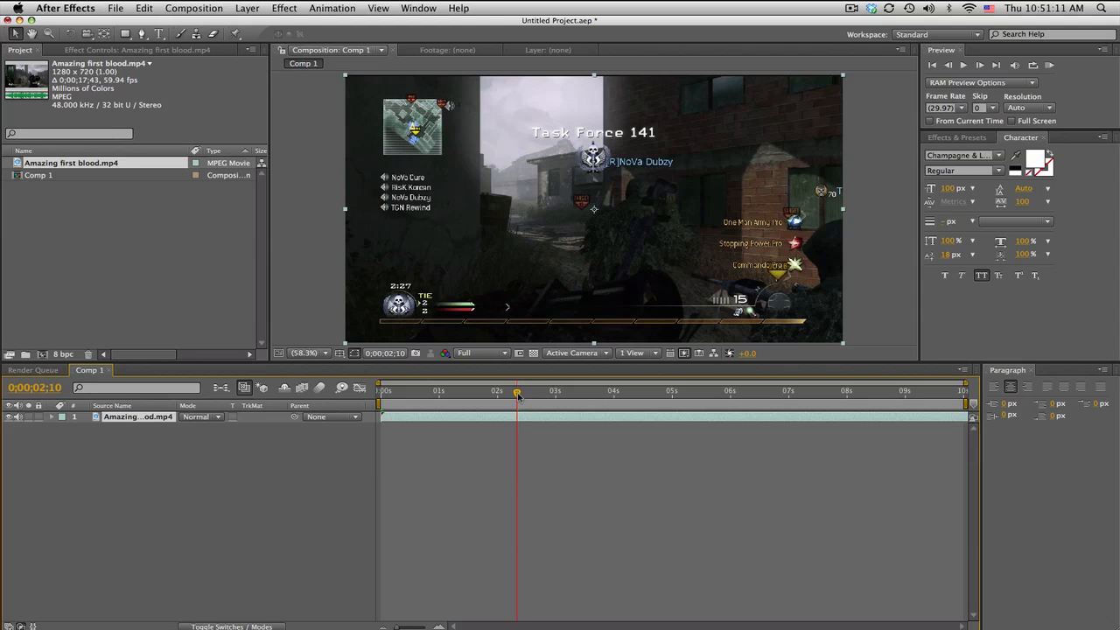
Step: Apply Effect > Distort > Liquify to the Amazing first blood.mp4 layer at a later frame
click(534, 392)
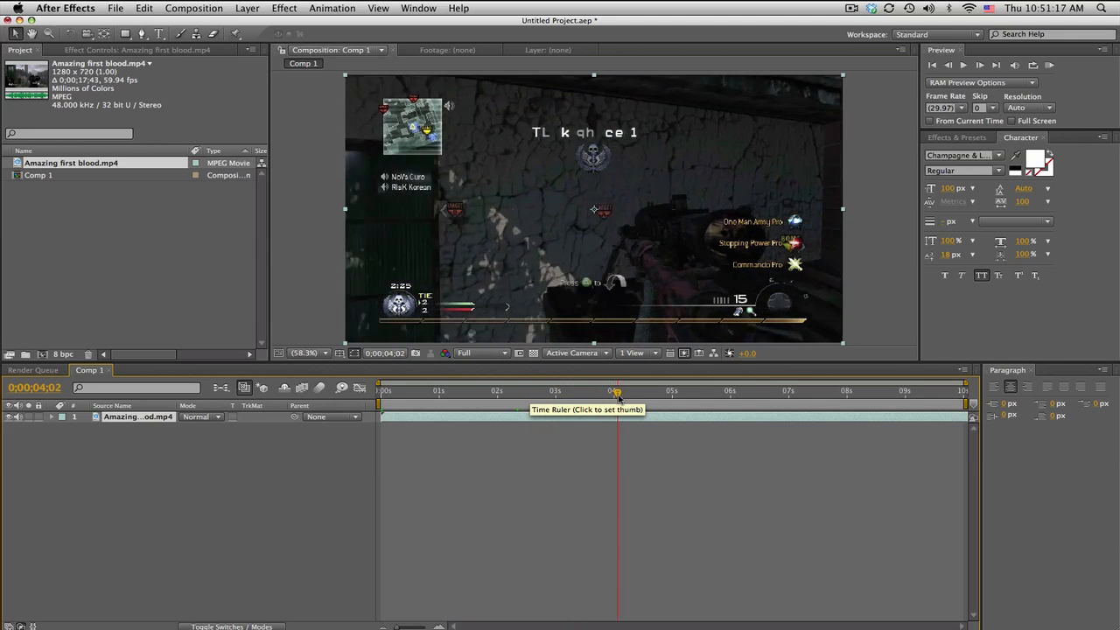
click(691, 390)
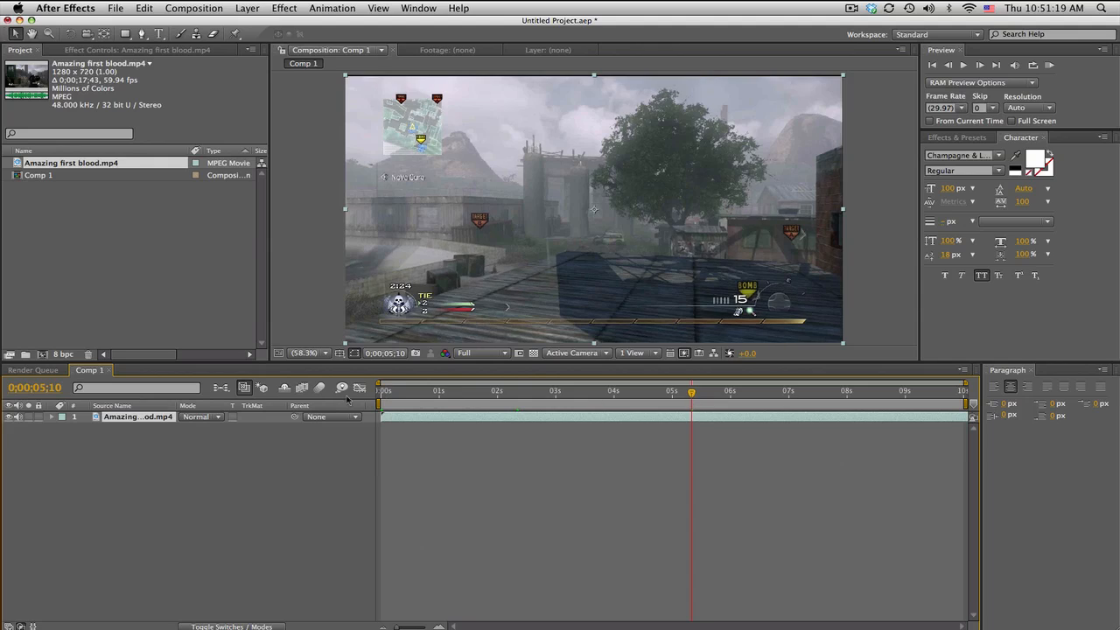
click(137, 49)
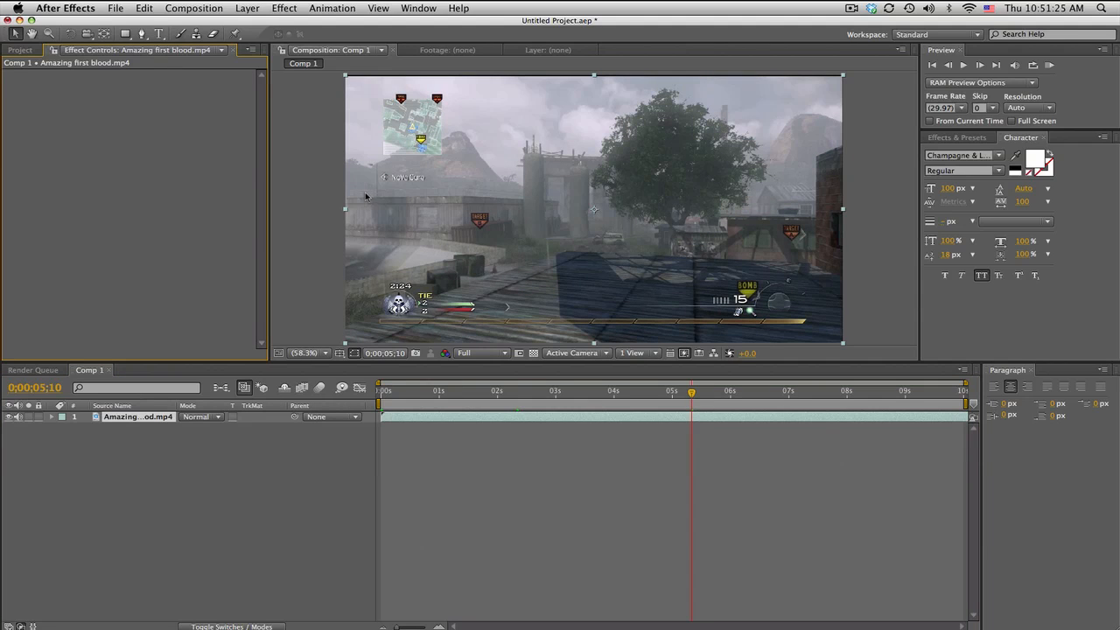
mouse_move(553, 214)
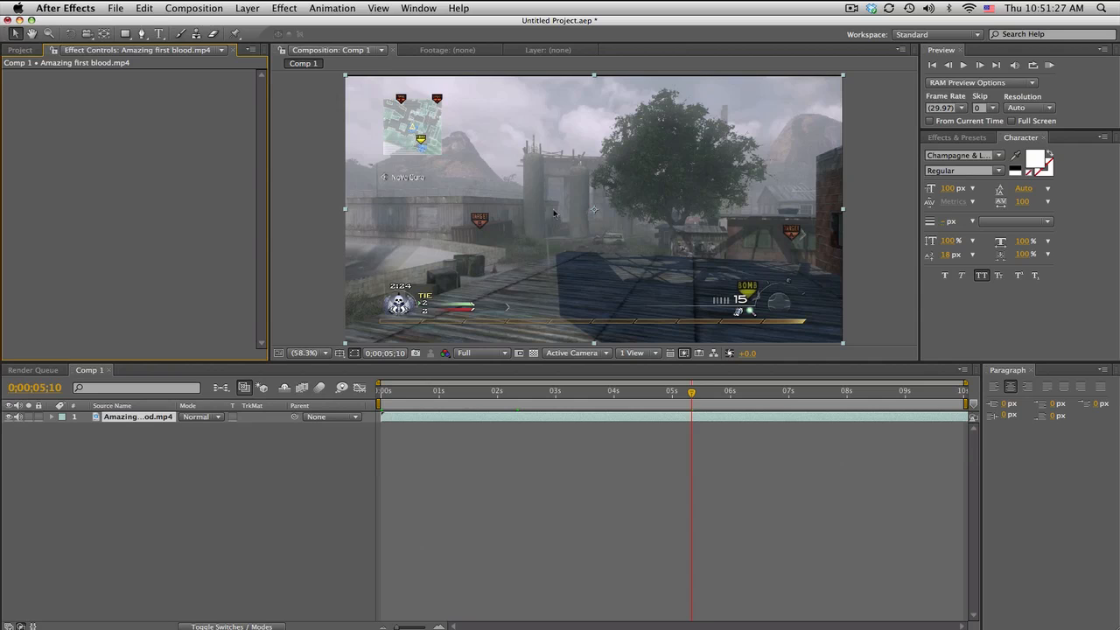
click(283, 7)
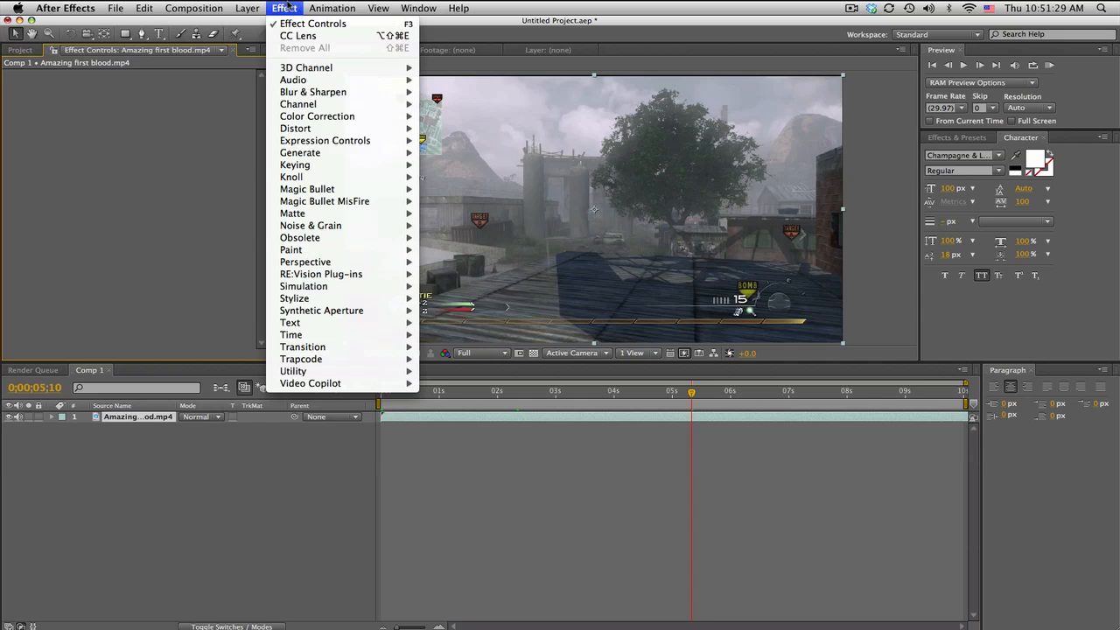
mouse_move(294, 129)
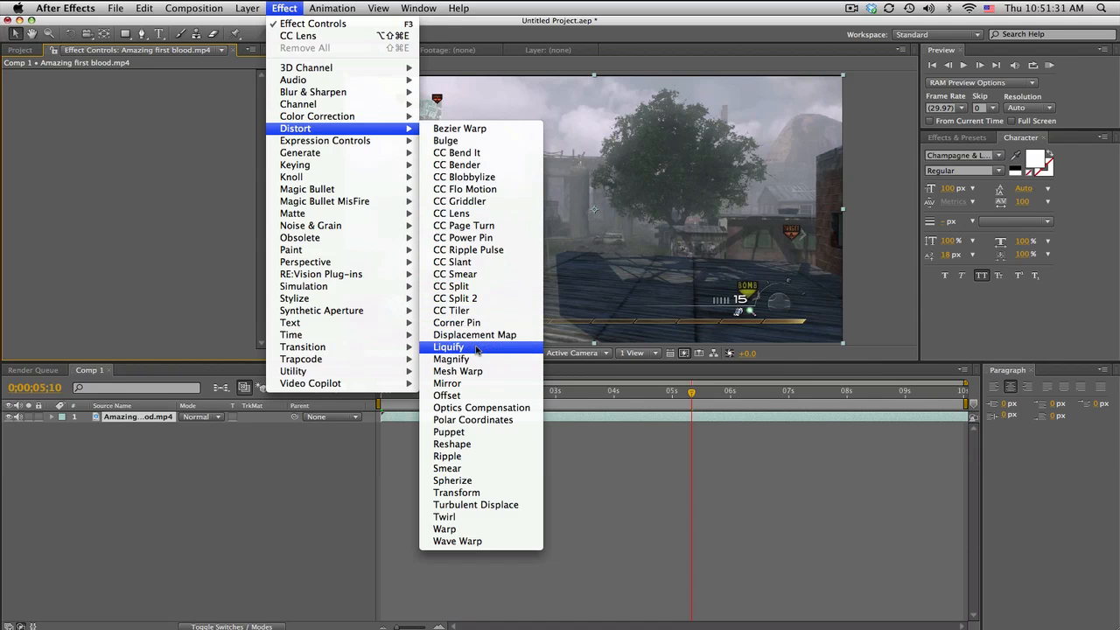
click(447, 346)
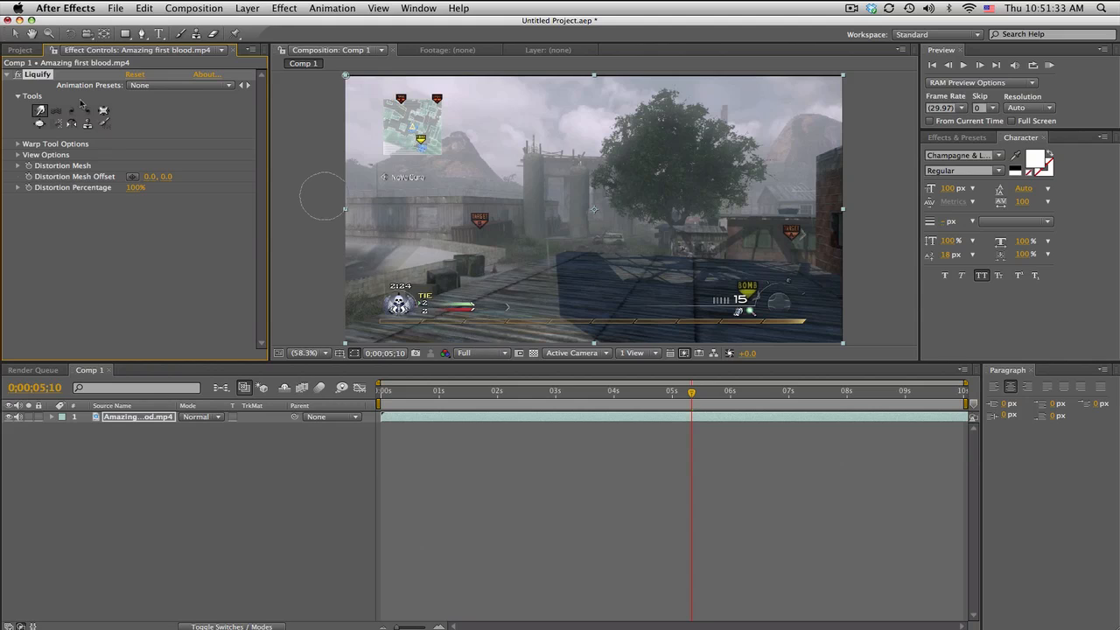
Step: Brush Warp, Pucker and Bloat distortions over the hillside and set Distortion Percentage to 200
click(38, 111)
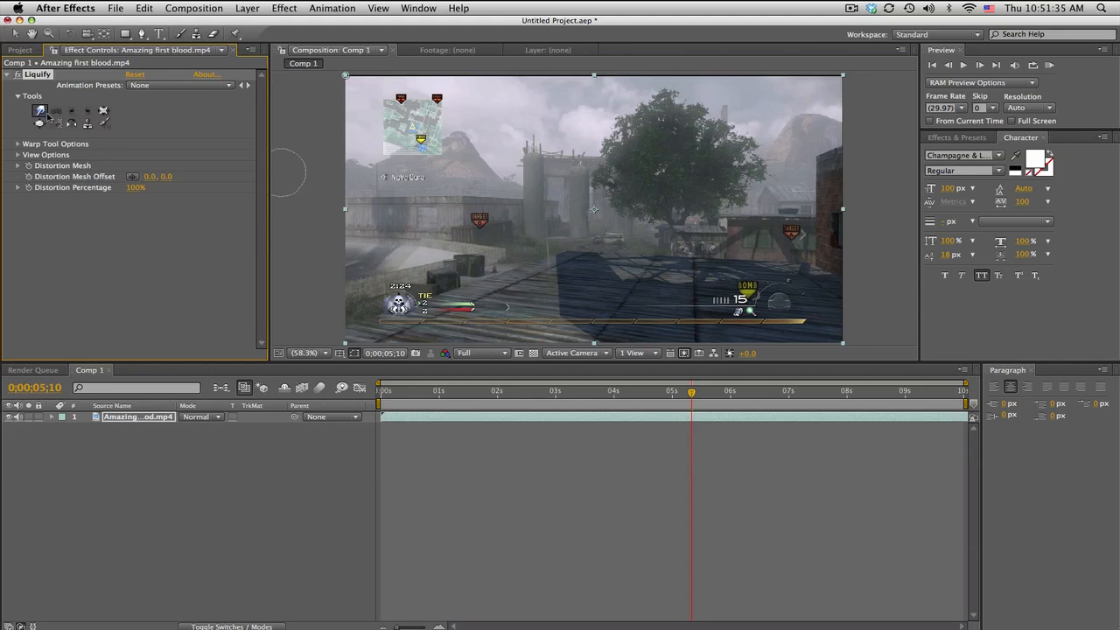
drag(283, 172, 504, 214)
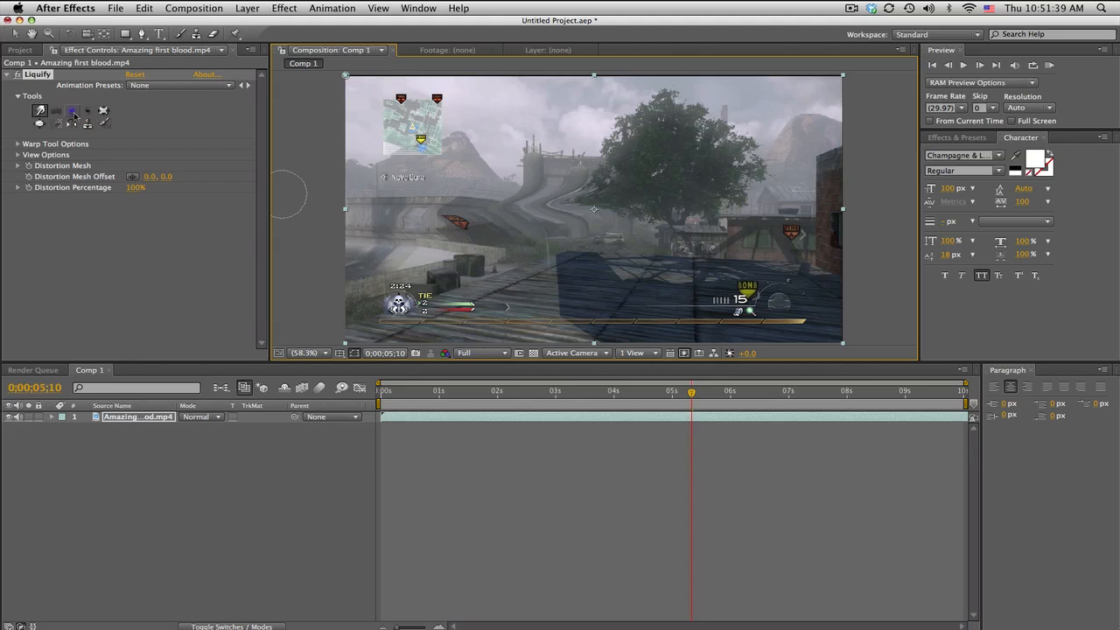
click(72, 110)
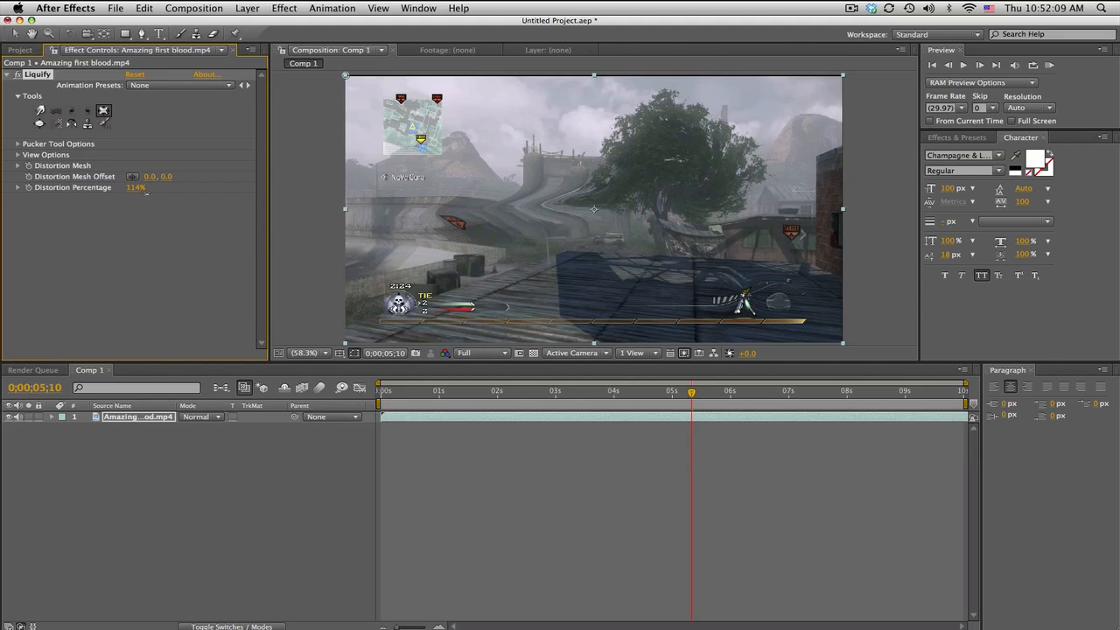
text(200)
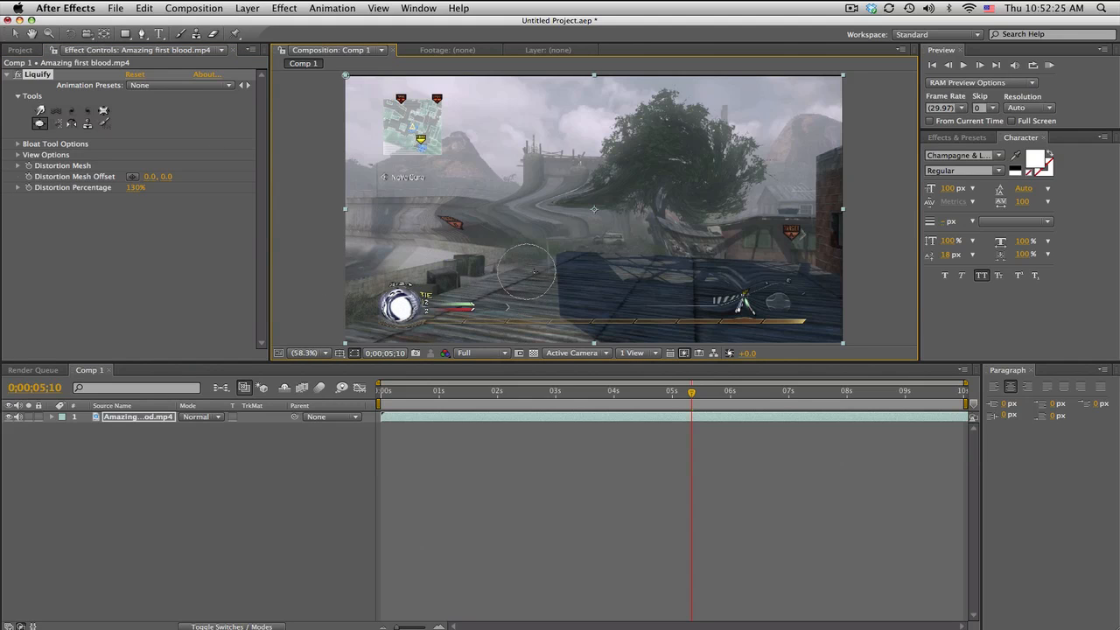
mouse_move(307, 200)
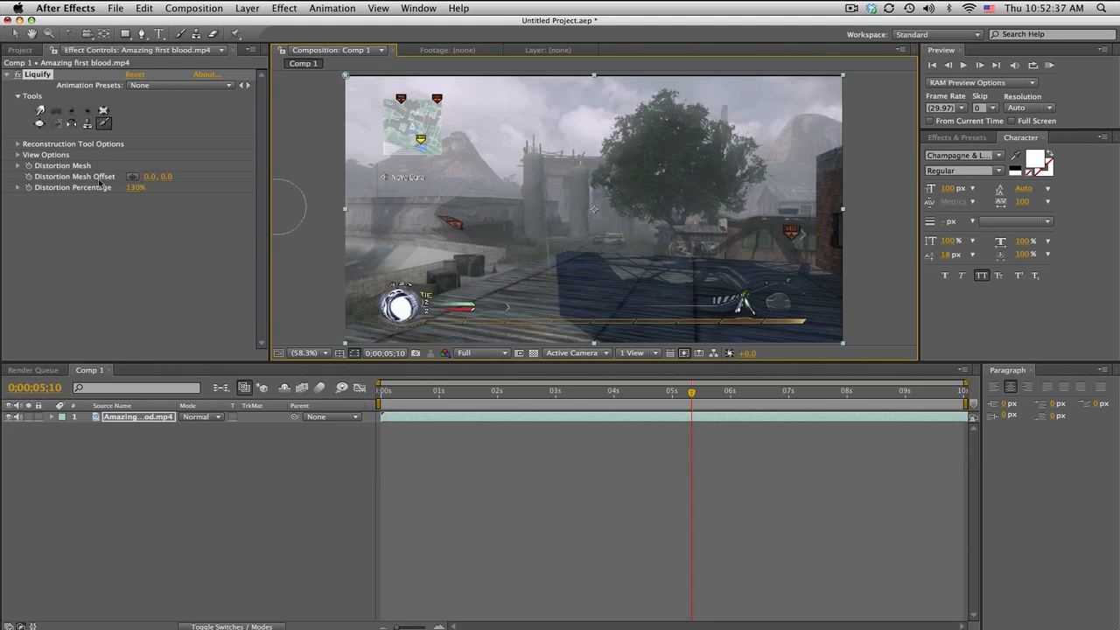
Step: Enable View Mesh under Liquify View Options so the distortion grid overlays the footage
click(18, 154)
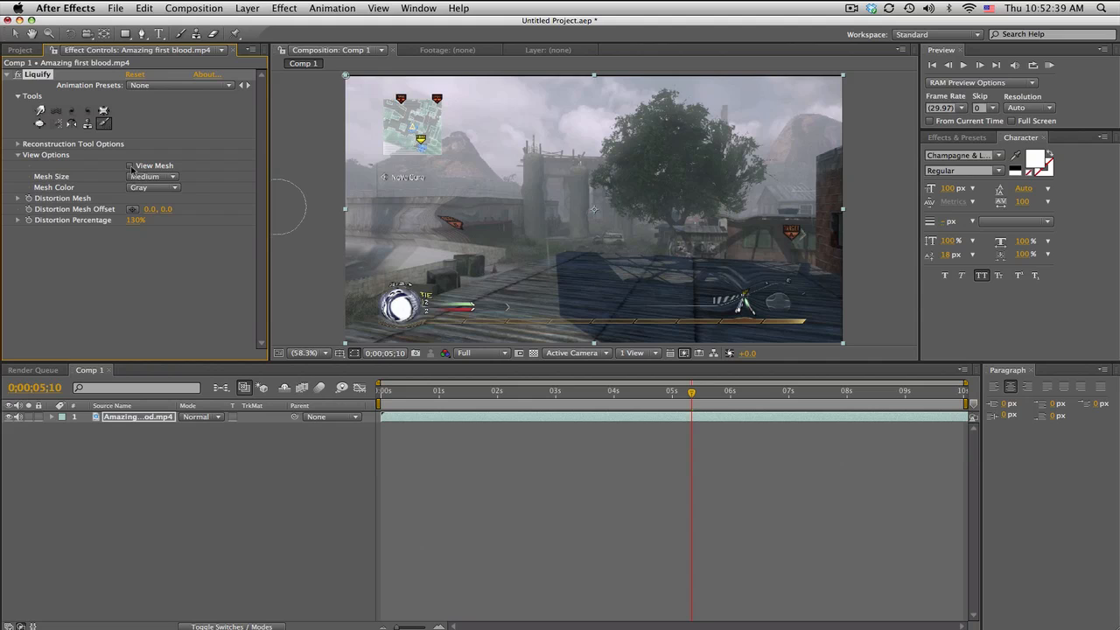
click(130, 164)
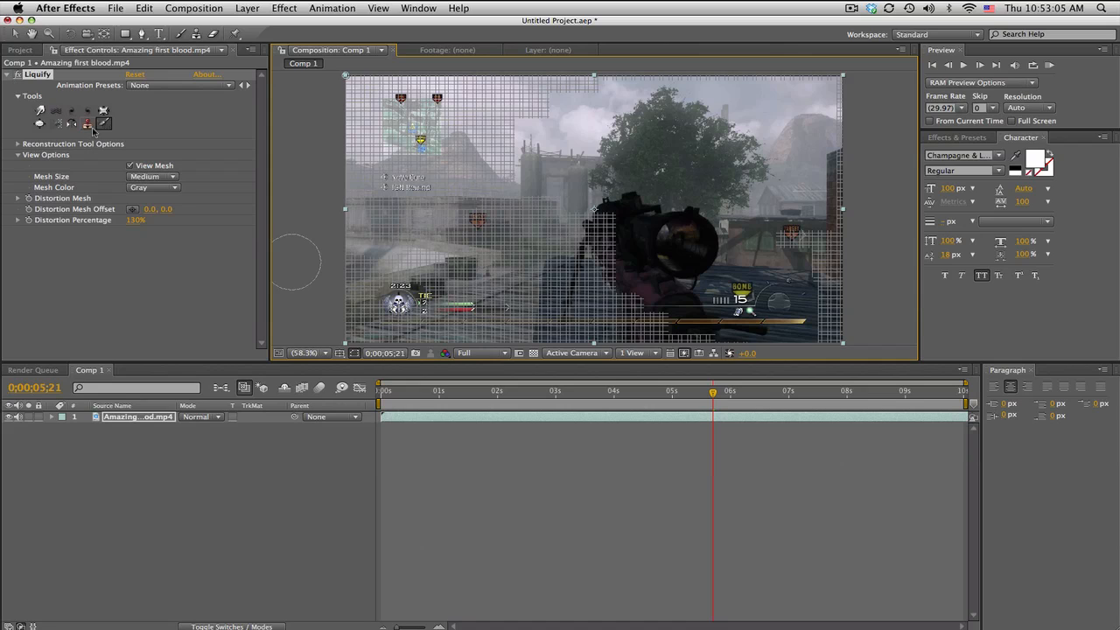
click(87, 112)
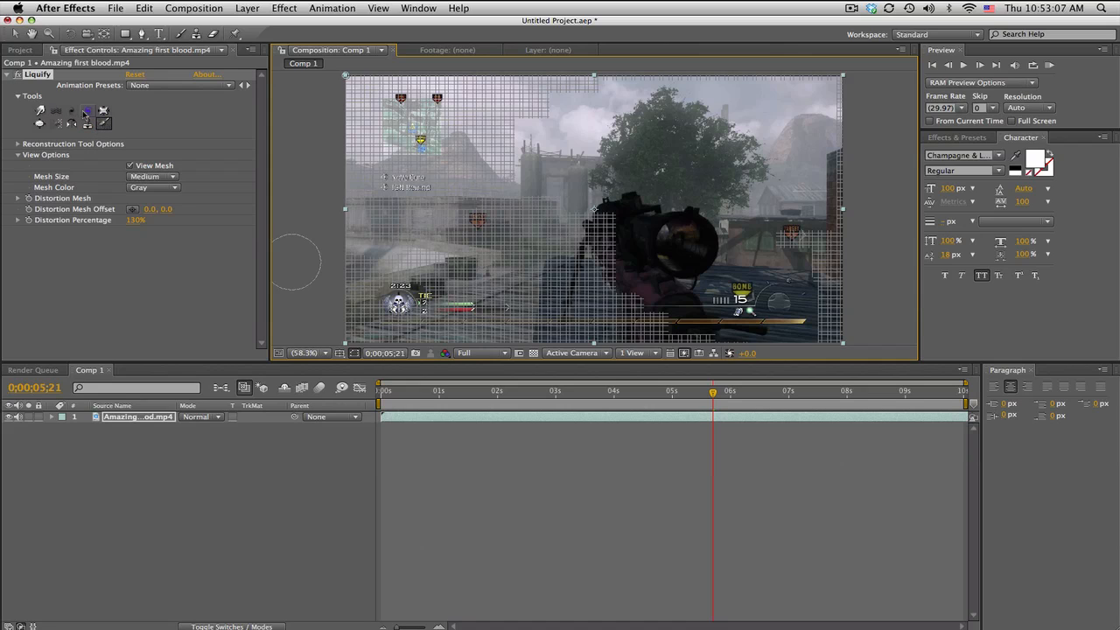